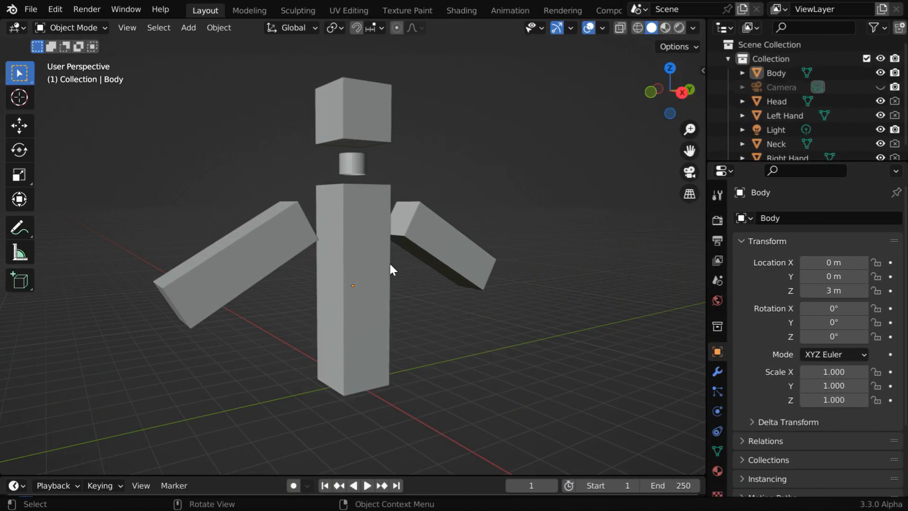
{"action": "mouse_move", "coordinate": [432, 245]}
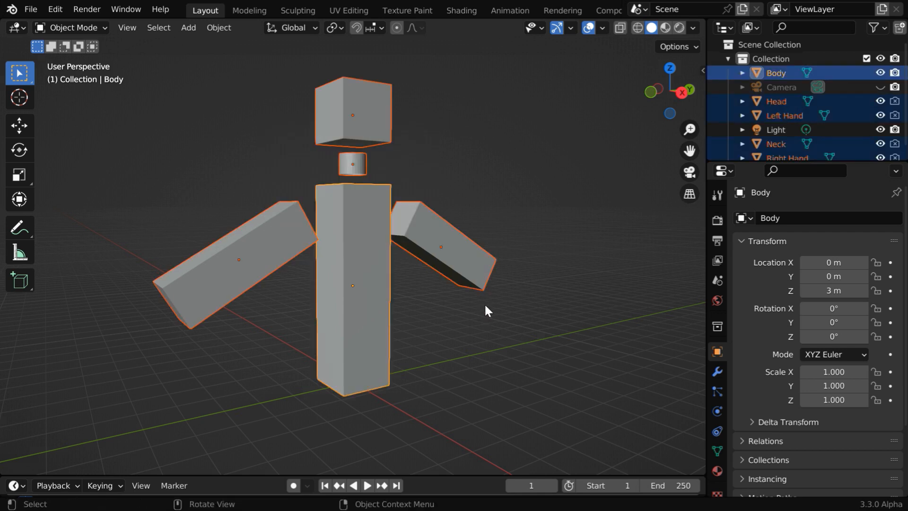
Step: Join head, neck, hands and body into Body with Ctrl+J, checking in wireframe
{"action": "left_click", "coordinate": [619, 28]}
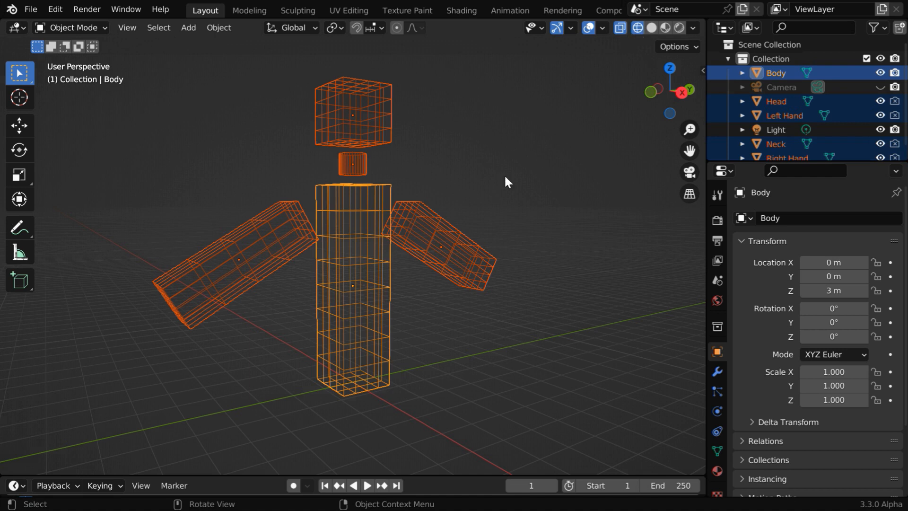
{"action": "mouse_move", "coordinate": [349, 276]}
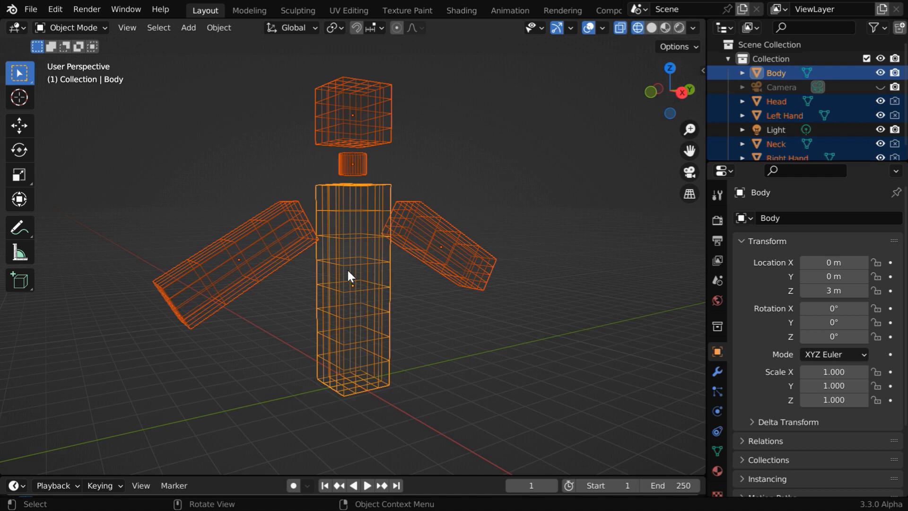
{"action": "mouse_move", "coordinate": [382, 220]}
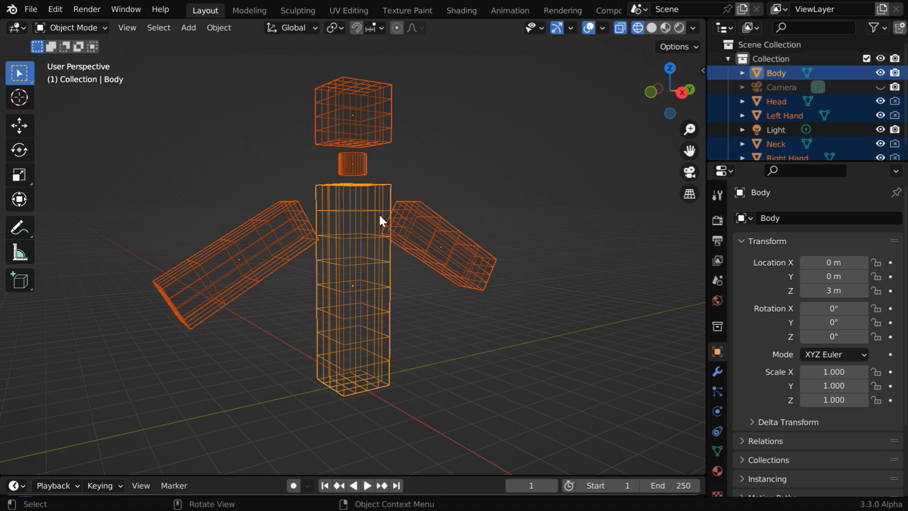
{"action": "left_click", "coordinate": [651, 27]}
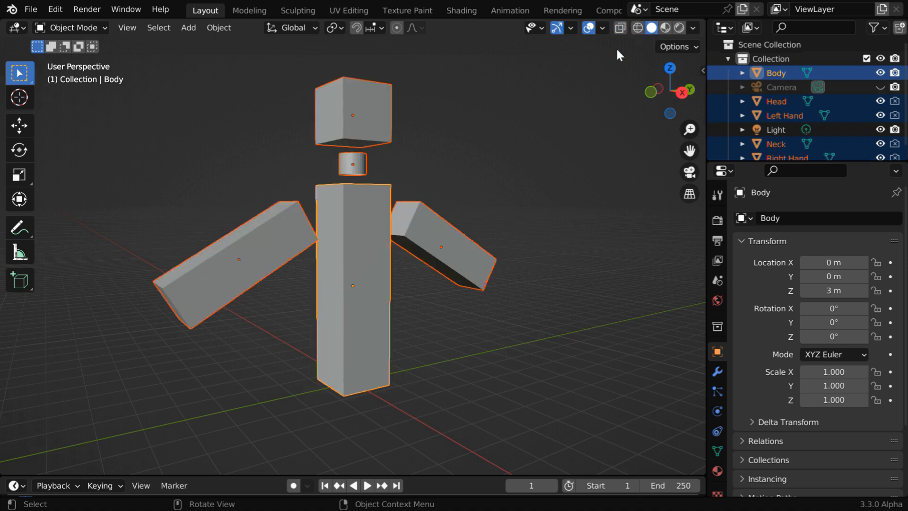
{"action": "mouse_move", "coordinate": [481, 198]}
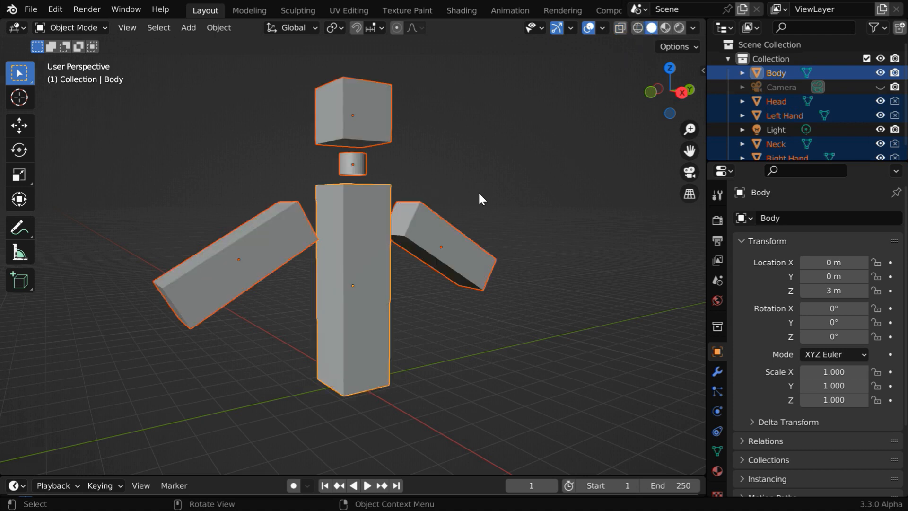
{"action": "left_click", "coordinate": [527, 238]}
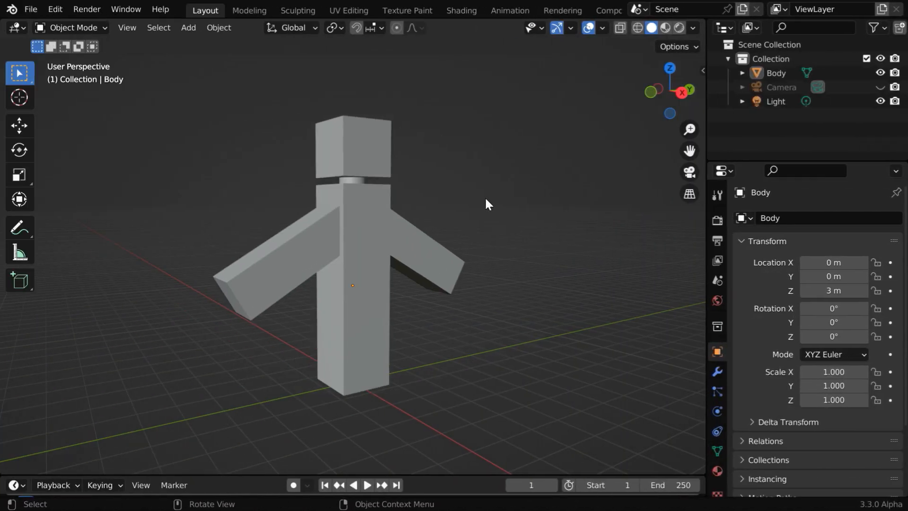
{"action": "mouse_move", "coordinate": [444, 290]}
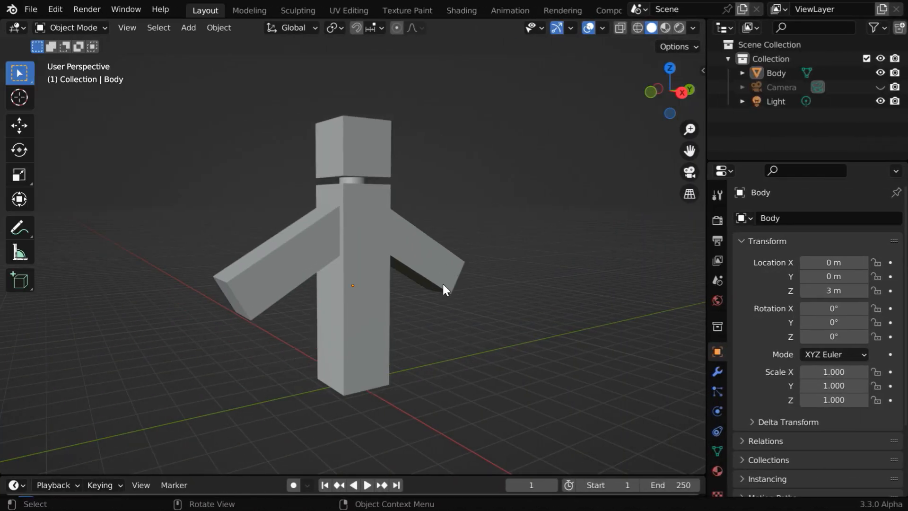
{"action": "left_click", "coordinate": [635, 28]}
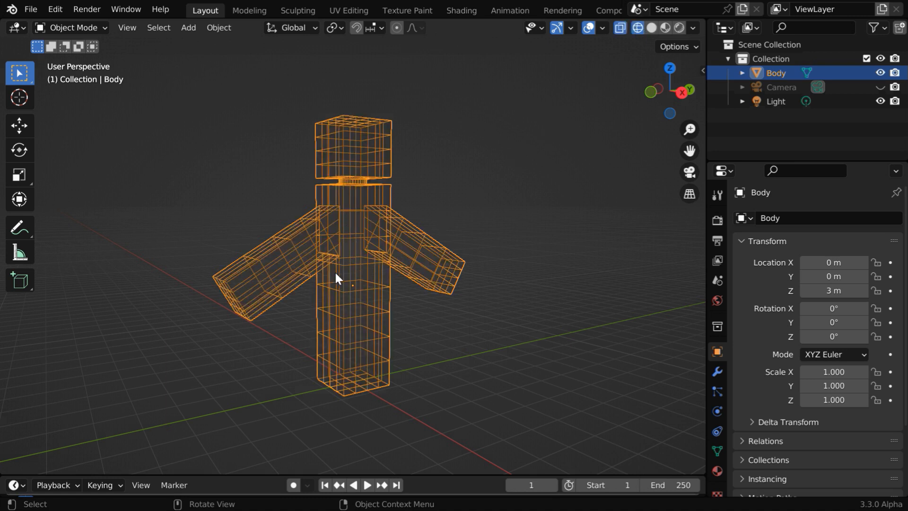
{"action": "mouse_move", "coordinate": [397, 225]}
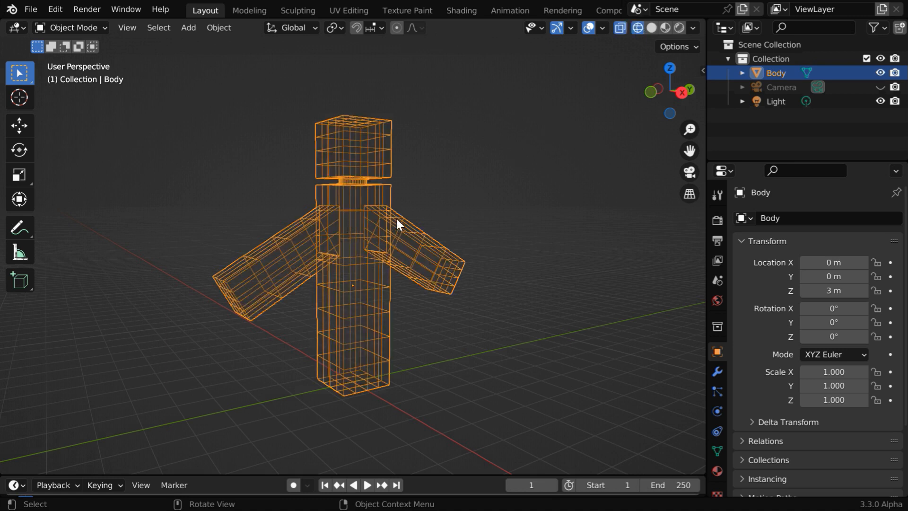
{"action": "mouse_move", "coordinate": [648, 45]}
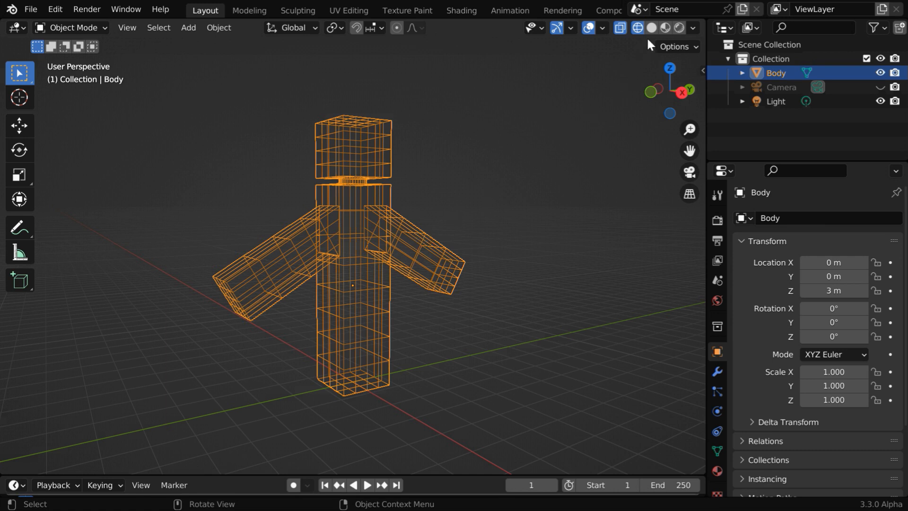
{"action": "left_click", "coordinate": [651, 27]}
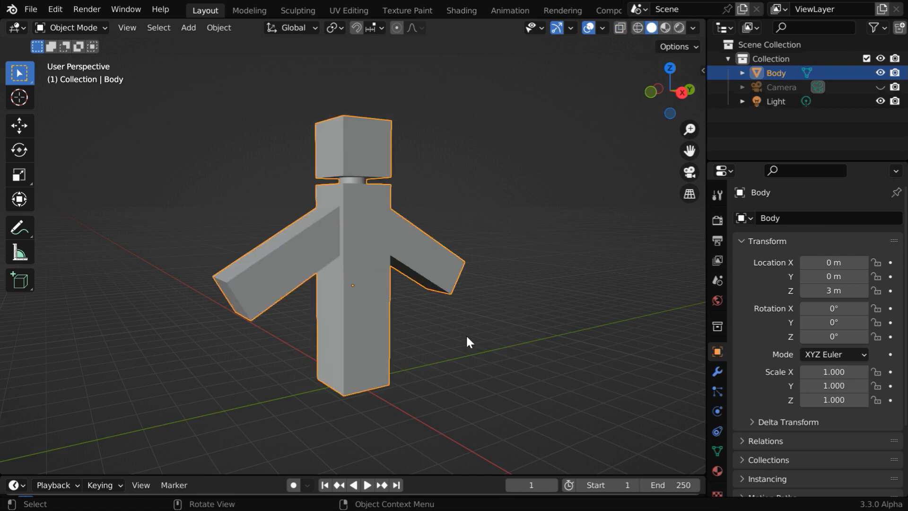
Step: Add cloth to Body with Pressure 3.000 and a Custom Volume target of 0.100
{"action": "left_click", "coordinate": [717, 411]}
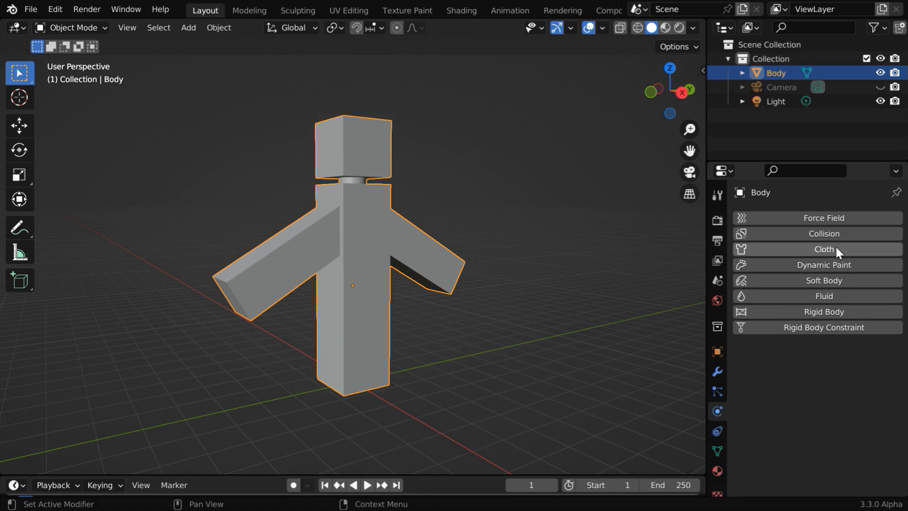
{"action": "left_click", "coordinate": [823, 249]}
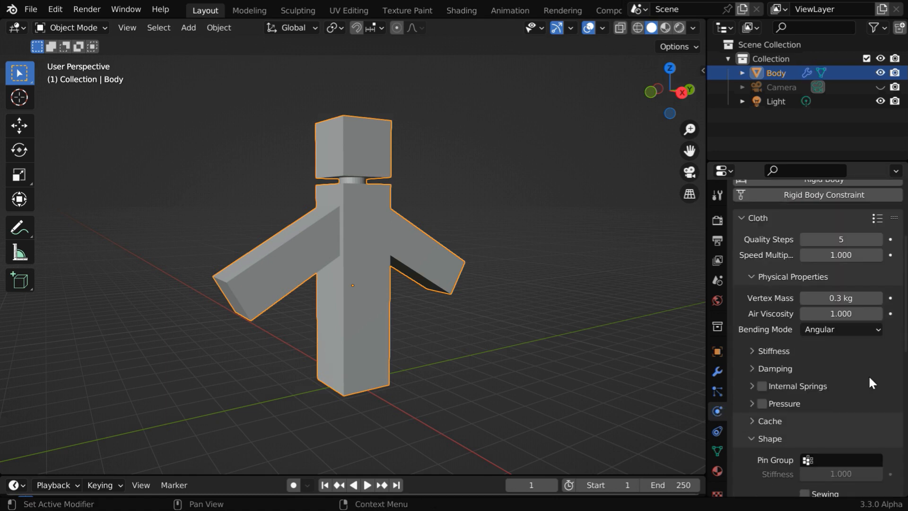
{"action": "scroll", "scroll_direction": "down", "scroll_amount": 3}
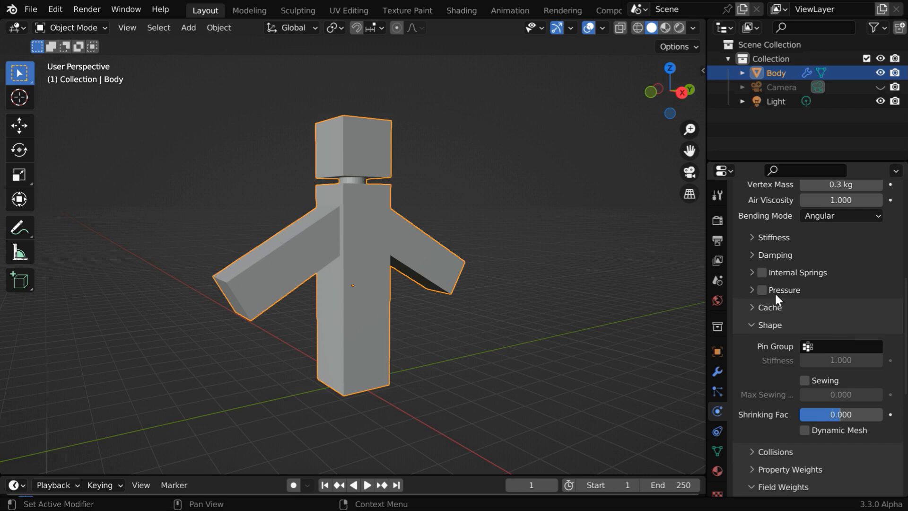
{"action": "left_click", "coordinate": [762, 290]}
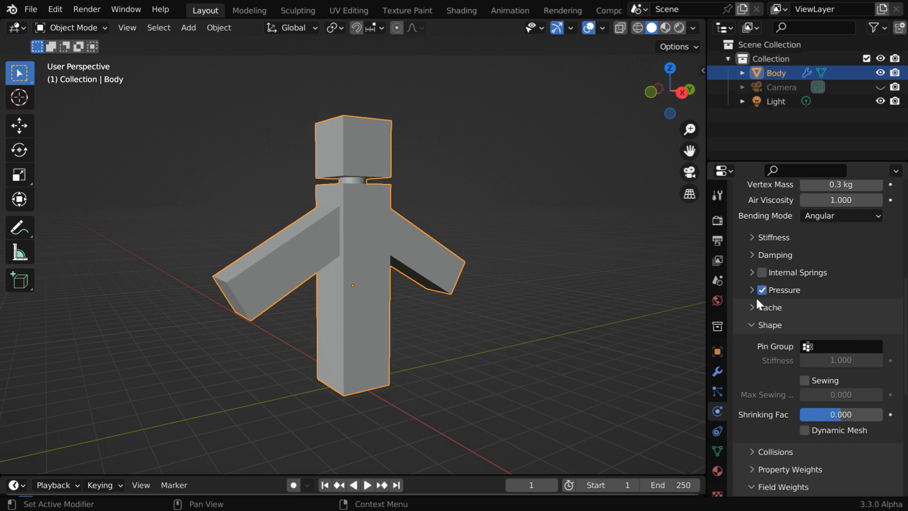
{"action": "left_click", "coordinate": [751, 289]}
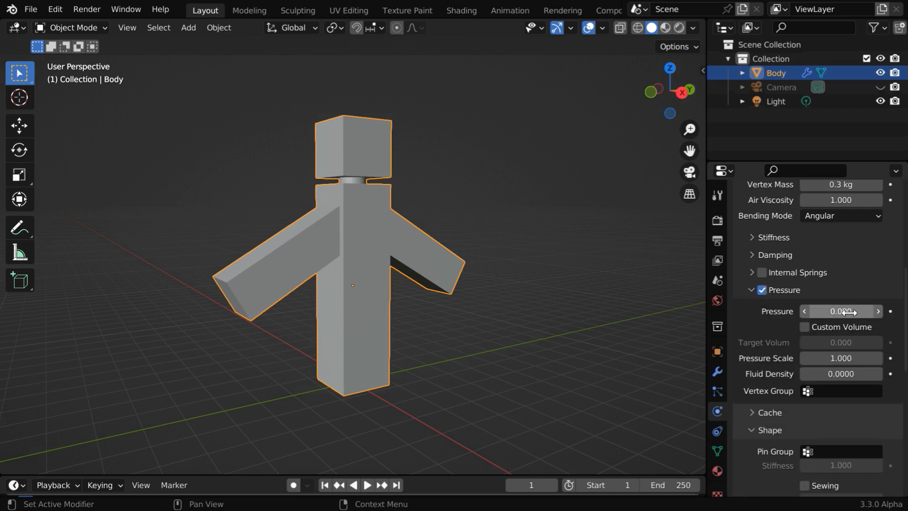
{"action": "double_click", "coordinate": [841, 311]}
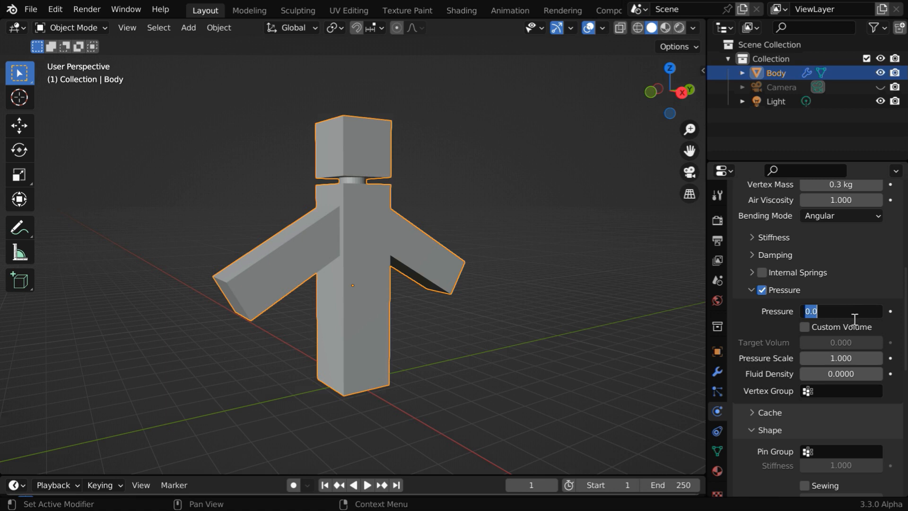
{"action": "type", "text": "3.000"}
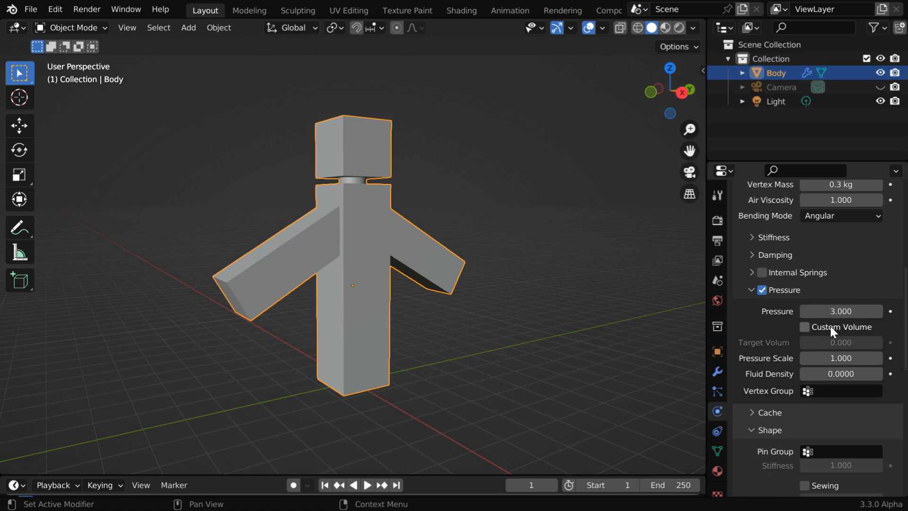
{"action": "left_click", "coordinate": [804, 327]}
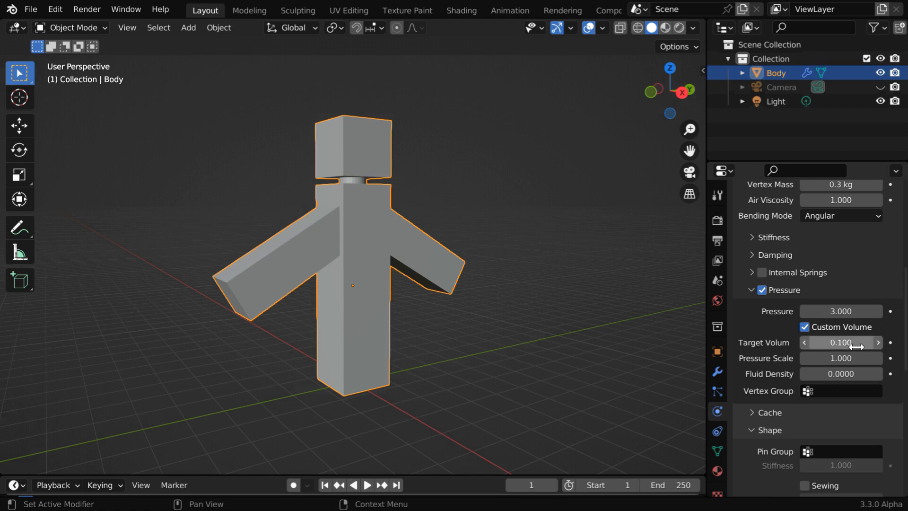
{"action": "scroll", "scroll_direction": "down", "scroll_amount": 3}
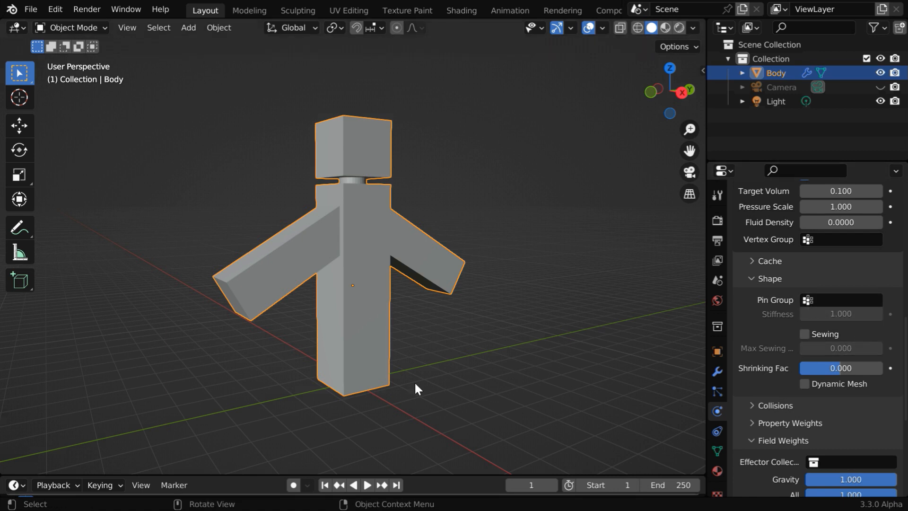
{"action": "mouse_move", "coordinate": [393, 379]}
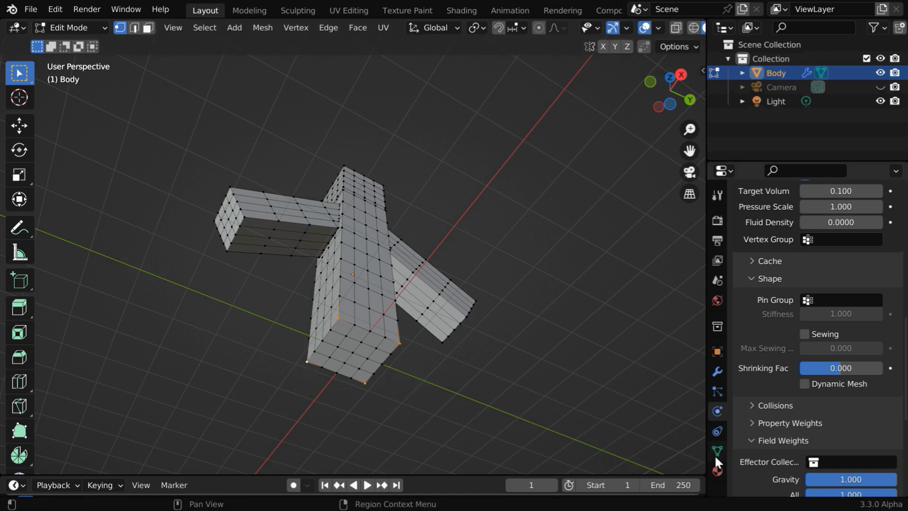
Step: Assign Body's bottom vertices to a new vertex group named Group
{"action": "left_click", "coordinate": [717, 451]}
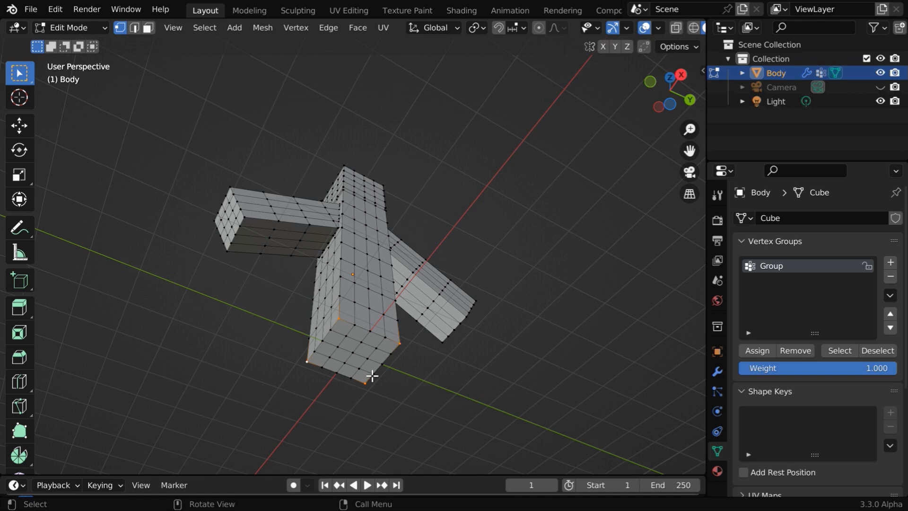
{"action": "mouse_move", "coordinate": [684, 278]}
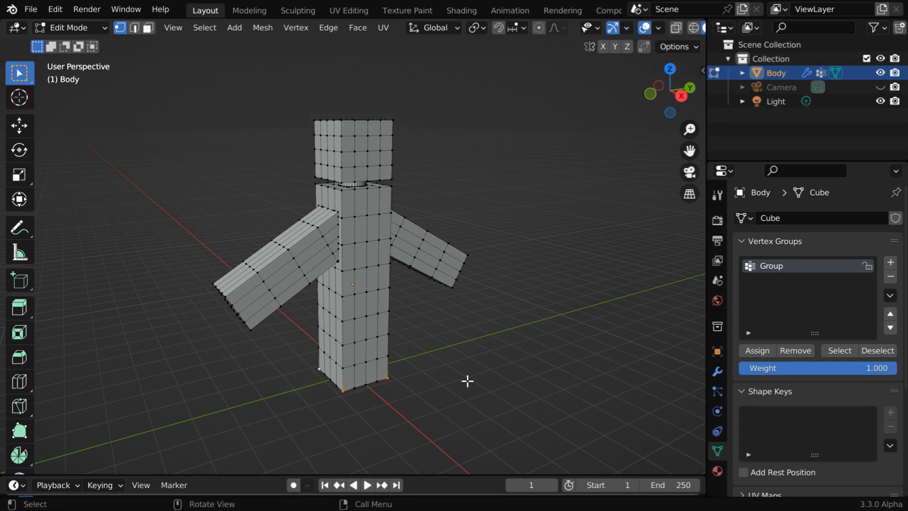
{"action": "left_click", "coordinate": [68, 27]}
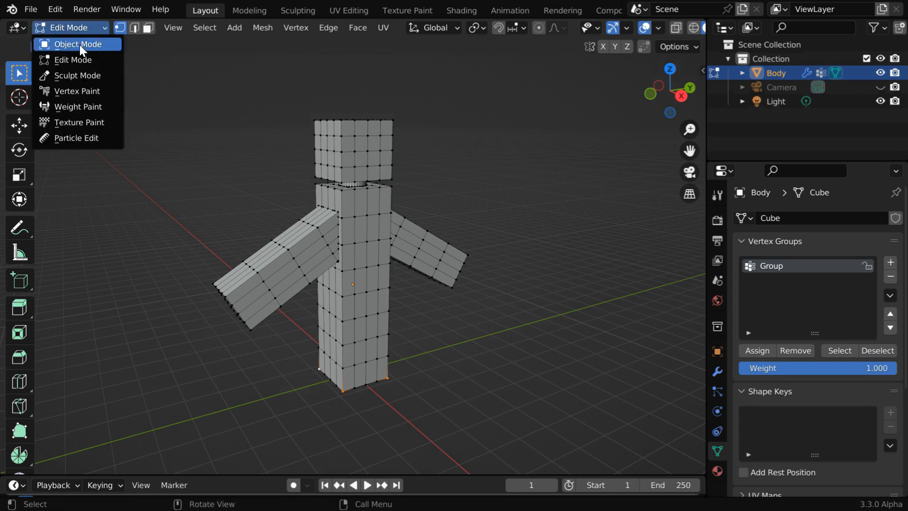
Step: Back in Object Mode, enable Object Collisions and Self Collisions in Body's cloth settings
{"action": "left_click", "coordinate": [77, 44]}
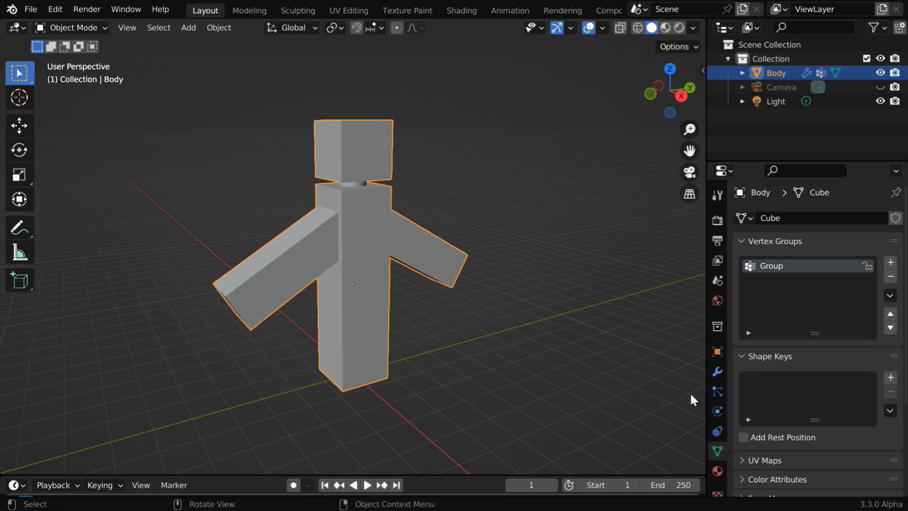
{"action": "left_click", "coordinate": [717, 411]}
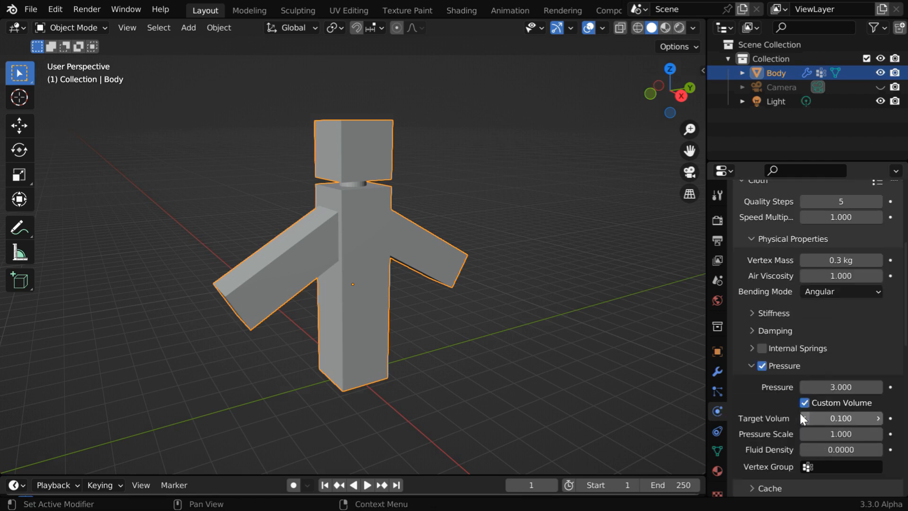
{"action": "scroll", "scroll_direction": "down", "scroll_amount": 3}
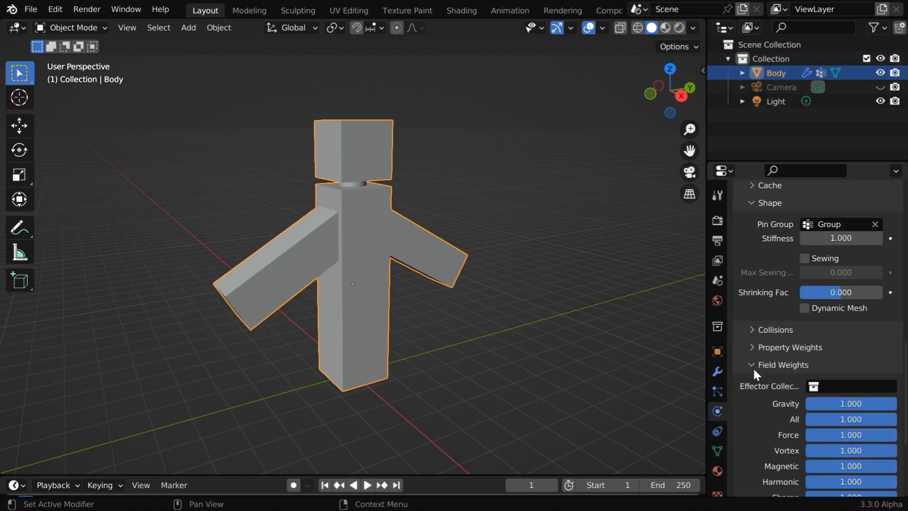
{"action": "left_click", "coordinate": [774, 330]}
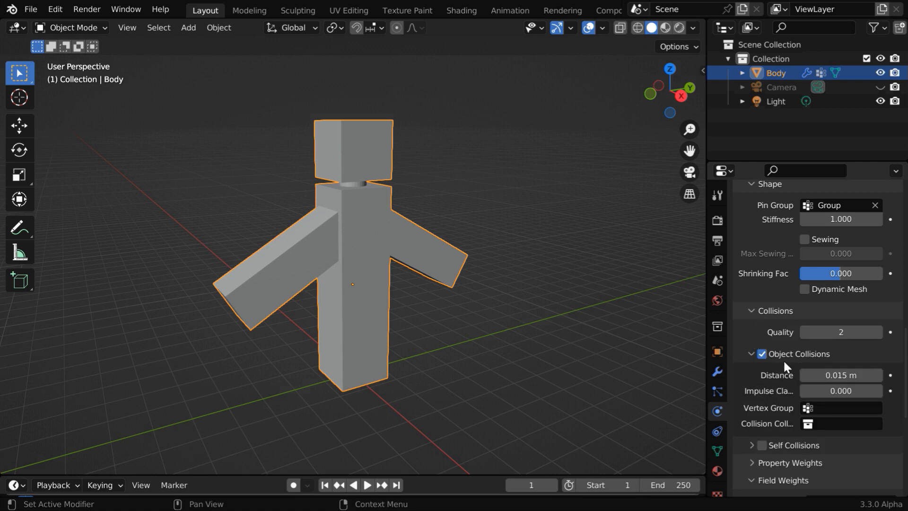
{"action": "scroll", "scroll_direction": "down", "scroll_amount": 3}
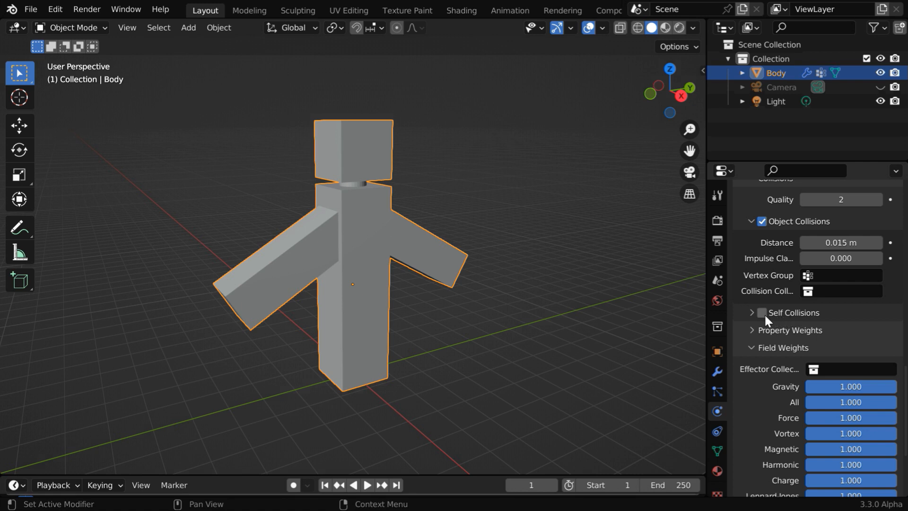
{"action": "left_click", "coordinate": [760, 312]}
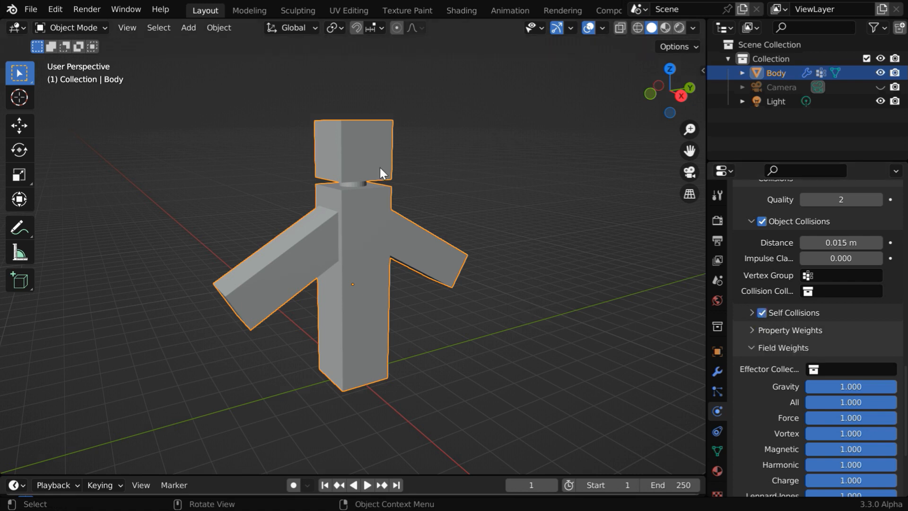
Step: Add a scaled-up plane beneath the figure, give it Collision physics, and deselect it
{"action": "left_click", "coordinate": [188, 27]}
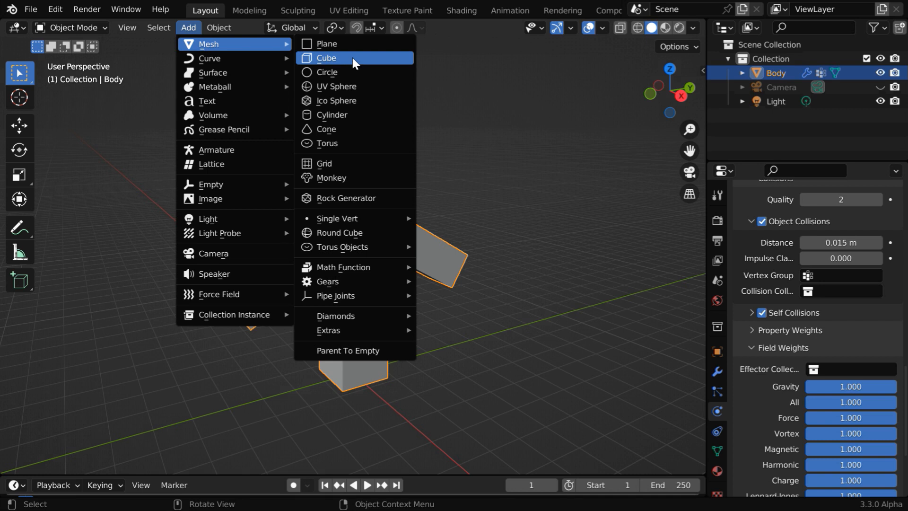
{"action": "left_click", "coordinate": [327, 43]}
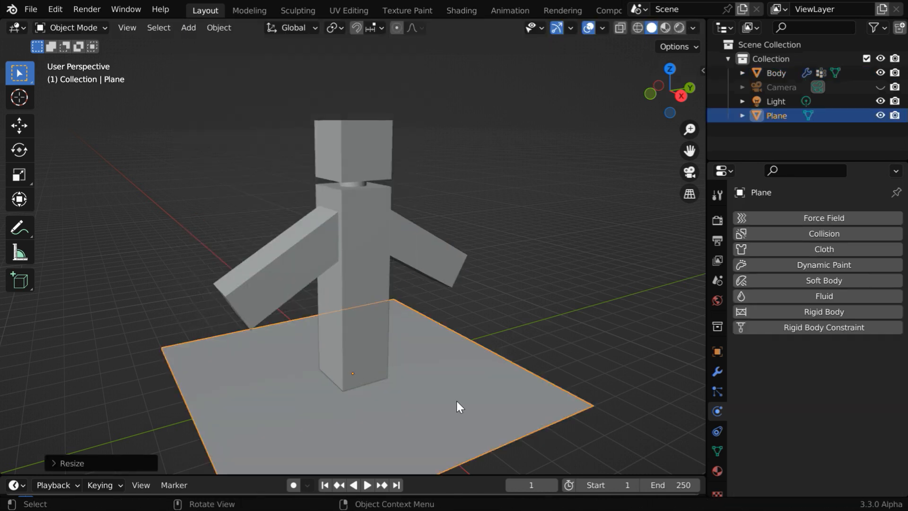
{"action": "mouse_move", "coordinate": [466, 417]}
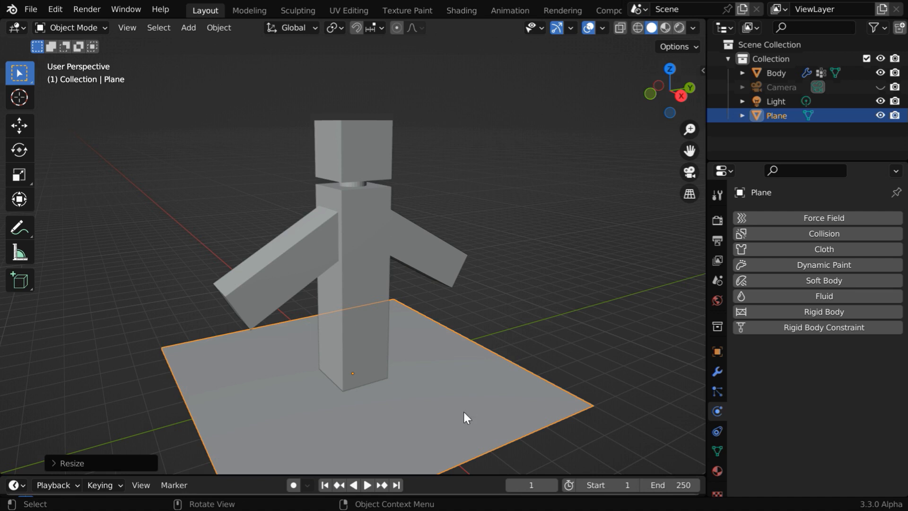
{"action": "mouse_move", "coordinate": [583, 403]}
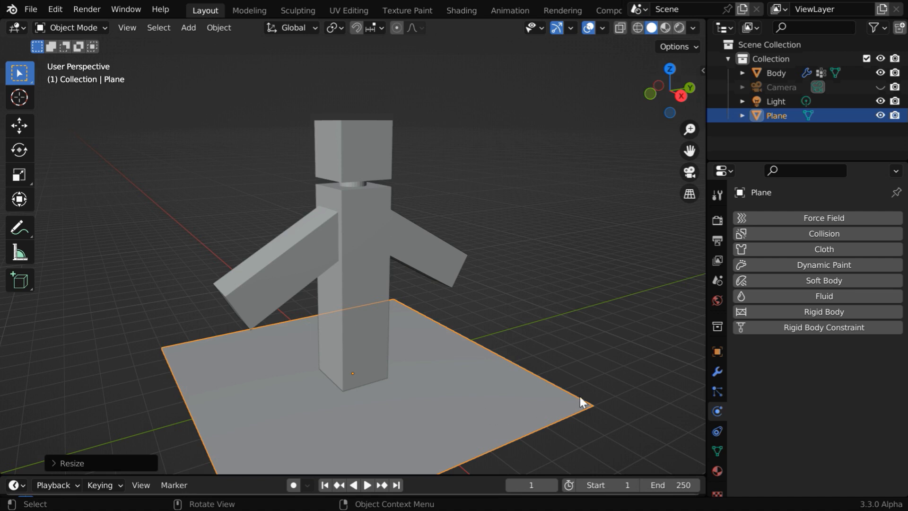
{"action": "left_click", "coordinate": [822, 233]}
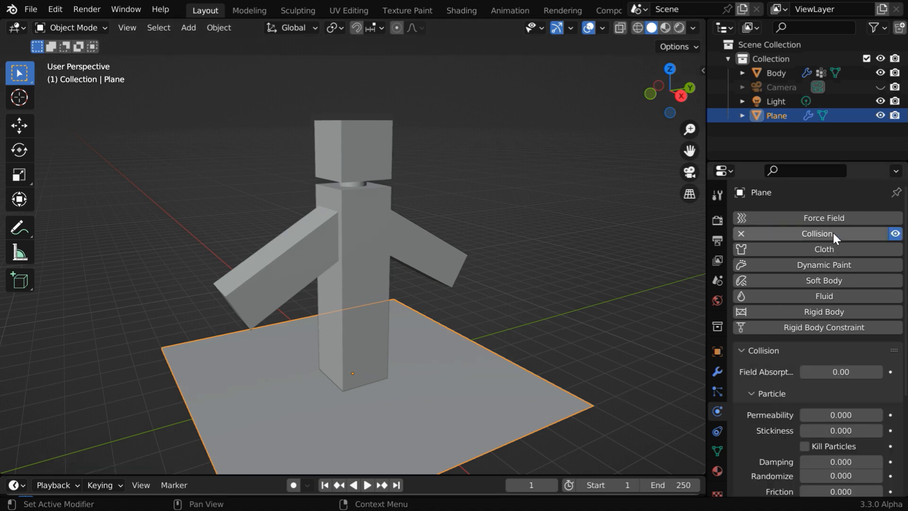
{"action": "mouse_move", "coordinate": [841, 461]}
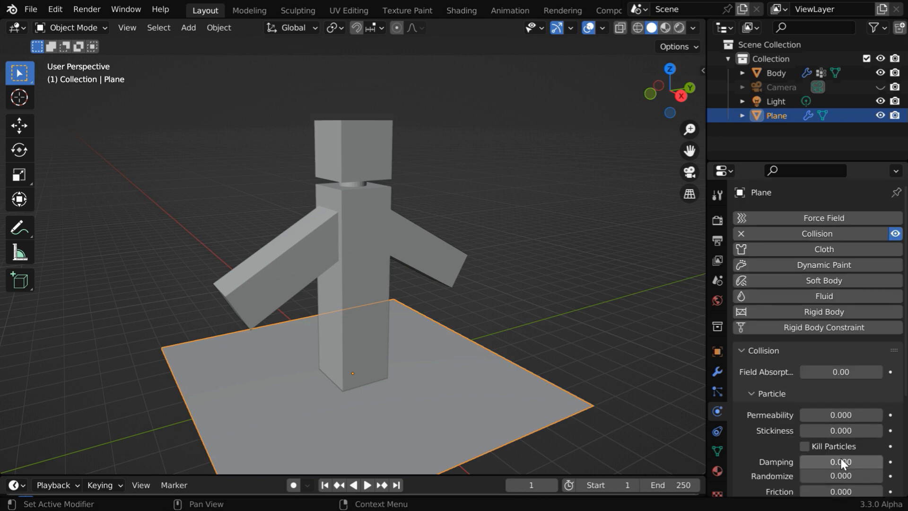
{"action": "left_click", "coordinate": [373, 485]}
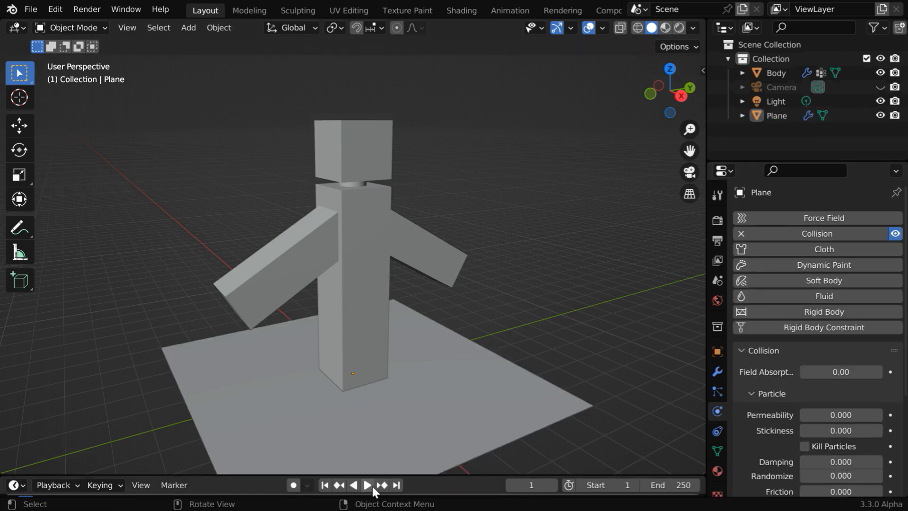
Step: Play the simulation until Body puffs into rounded shapes, then stop and reselect Body
{"action": "left_click", "coordinate": [365, 485]}
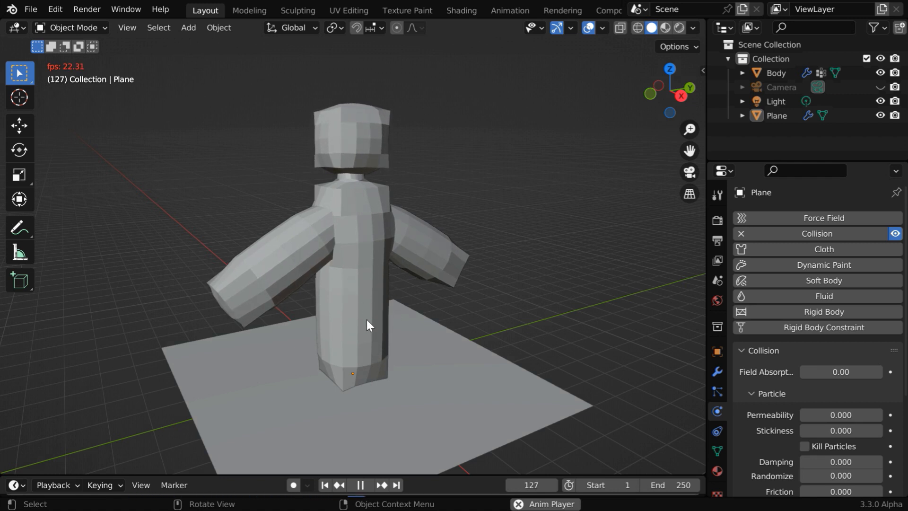
{"action": "left_click", "coordinate": [359, 484]}
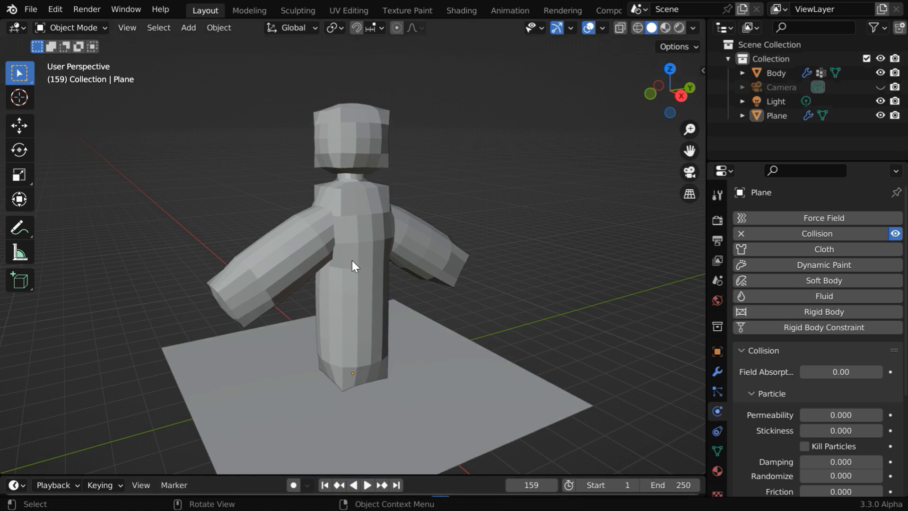
{"action": "left_click", "coordinate": [775, 72]}
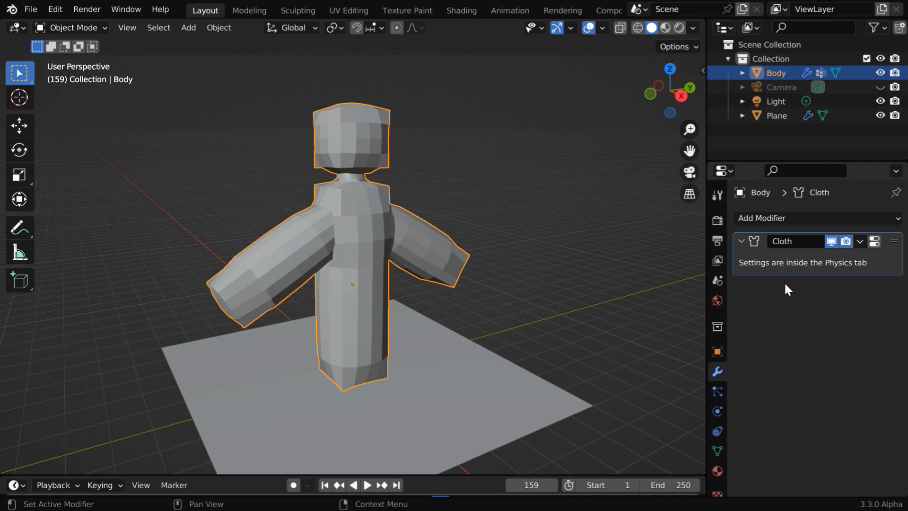
Step: Add a Subdivision Surface modifier to Body with Levels Viewport set to 2
{"action": "left_click", "coordinate": [715, 411]}
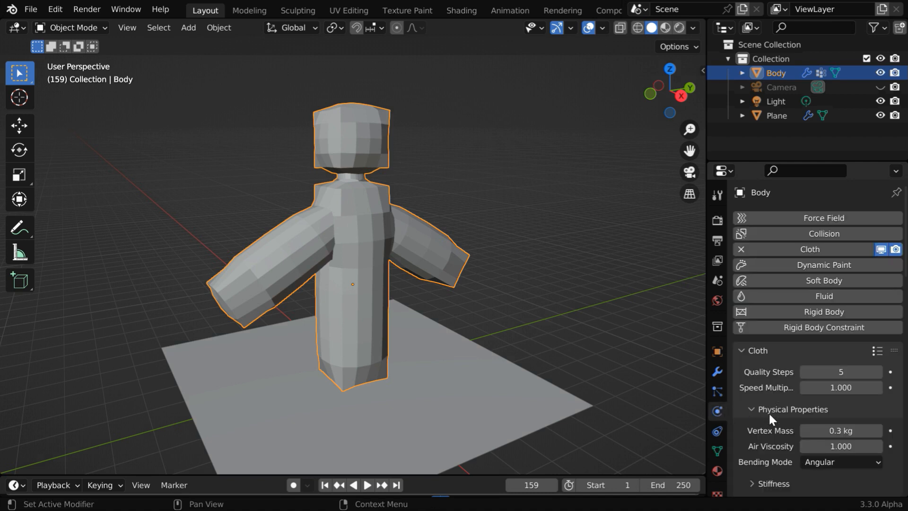
{"action": "left_click", "coordinate": [717, 371]}
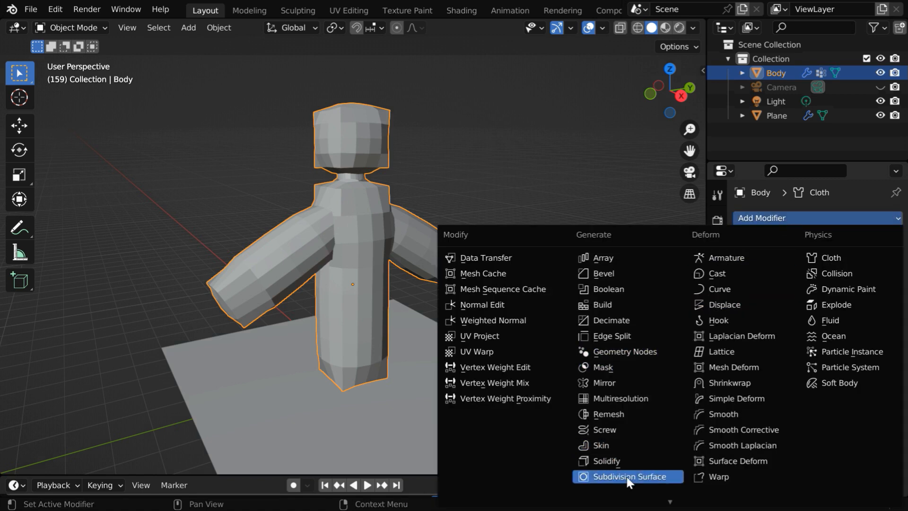
{"action": "left_click", "coordinate": [626, 477]}
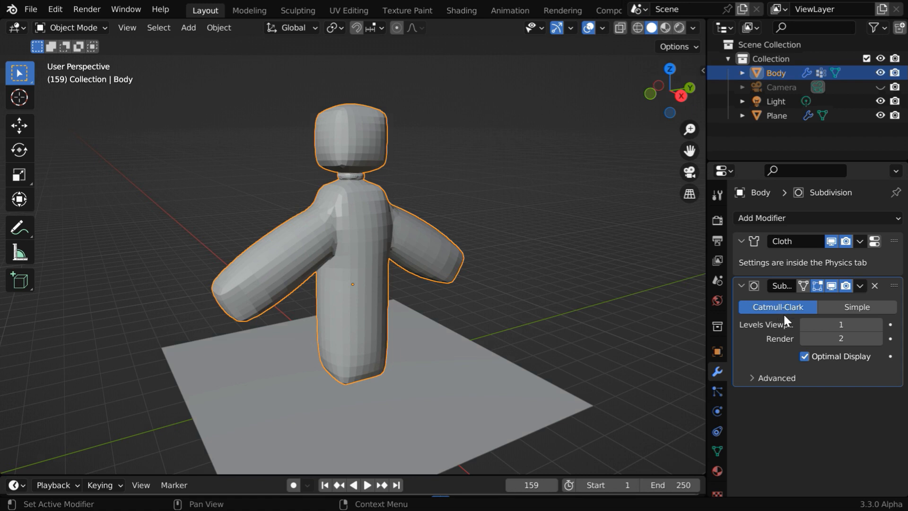
{"action": "left_click", "coordinate": [877, 324]}
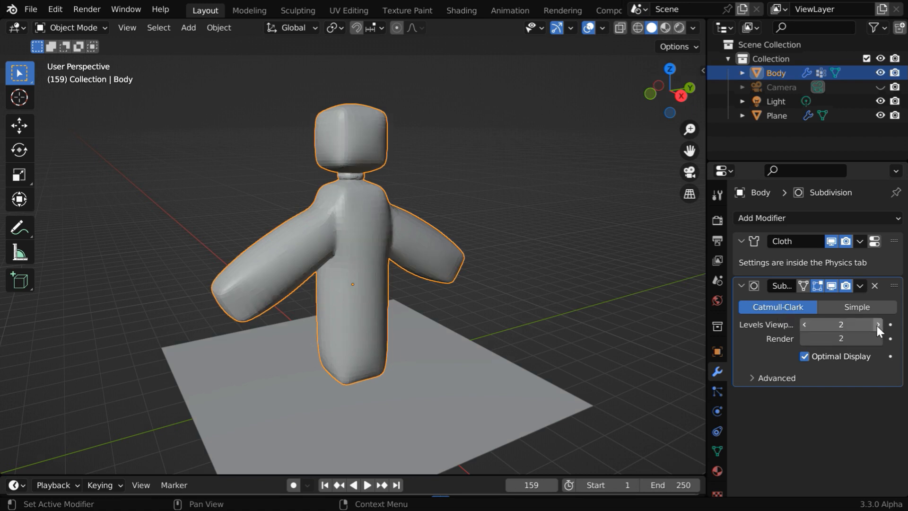
{"action": "mouse_move", "coordinate": [798, 350]}
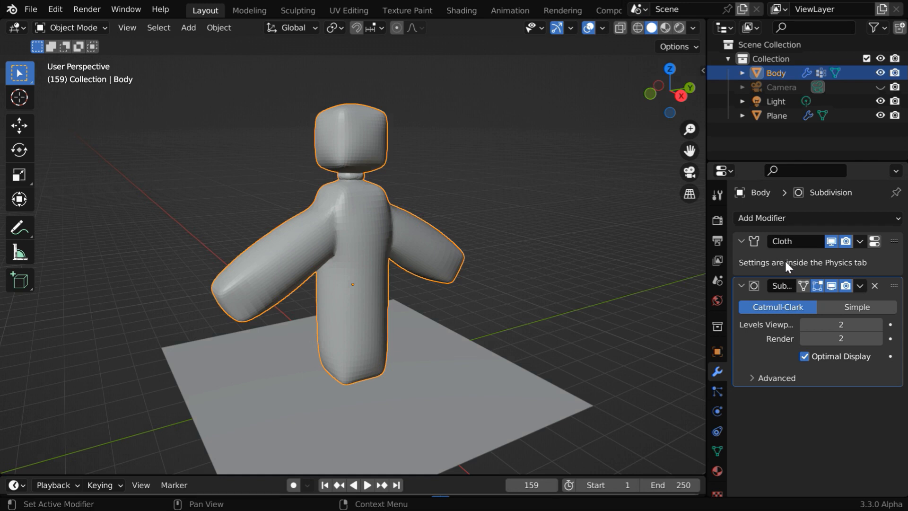
{"action": "mouse_move", "coordinate": [218, 27]}
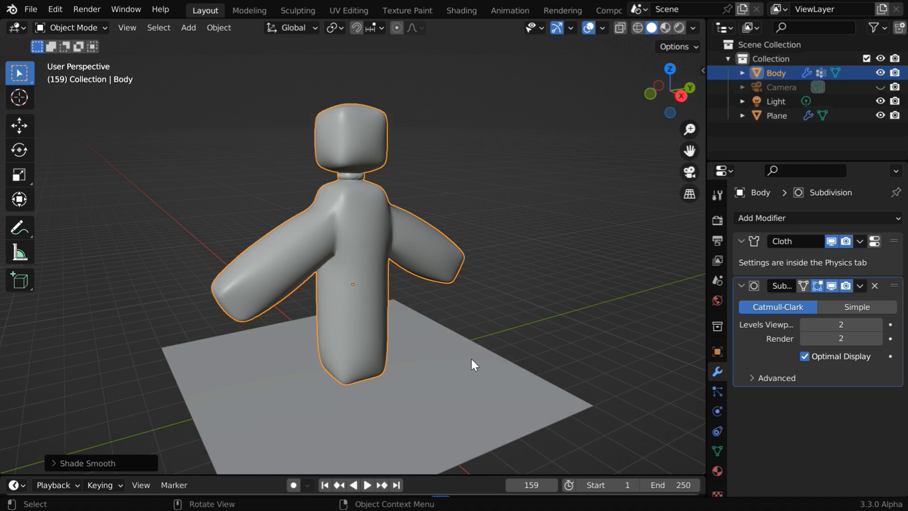
Step: Rewind to frame 1 and replay the smoothed inflation simulation
{"action": "left_click", "coordinate": [325, 485]}
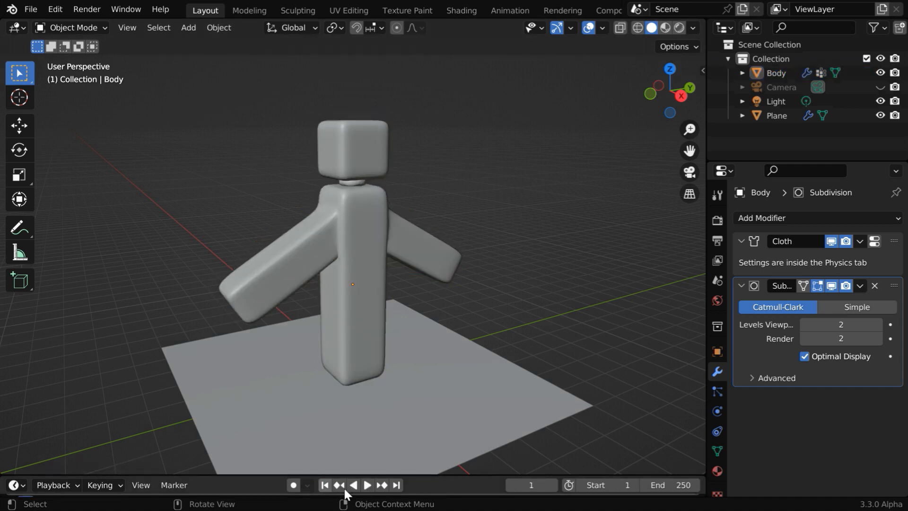
{"action": "left_click", "coordinate": [364, 484]}
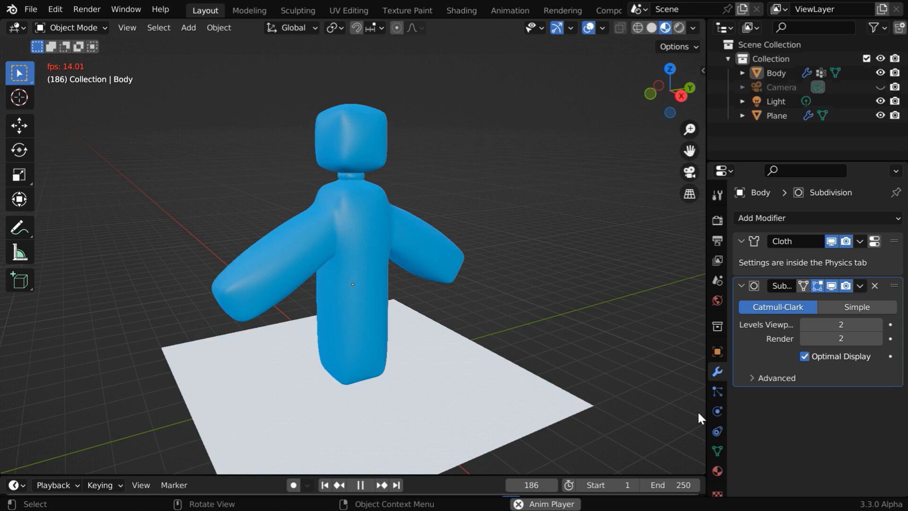
{"action": "left_click", "coordinate": [717, 412]}
{"action": "type", "text": "30"}
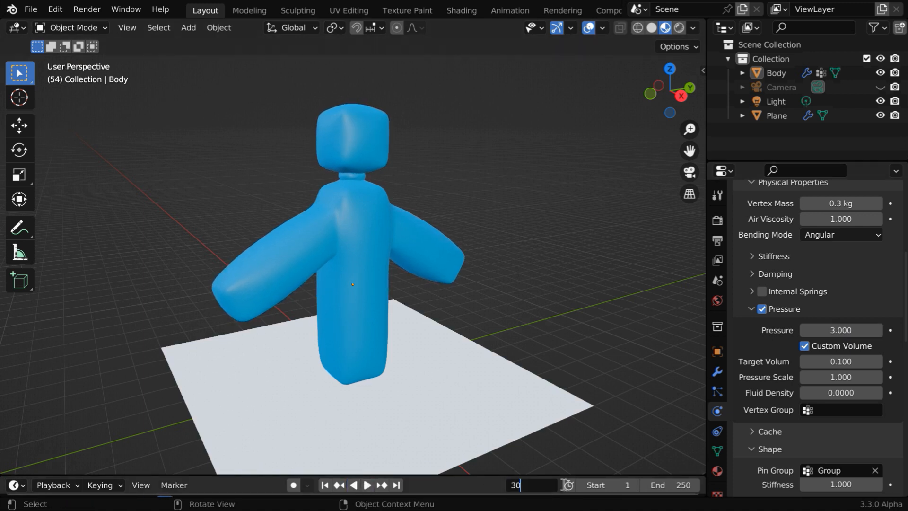
Step: Keyframe cloth pressure at 0 on frame 30, then play back the inflation
{"action": "left_click", "coordinate": [841, 330]}
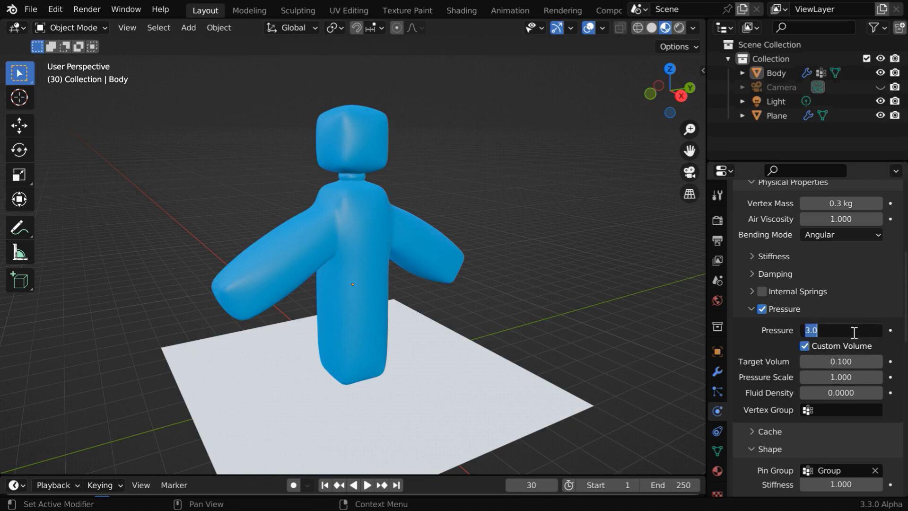
{"action": "type", "text": "0.000"}
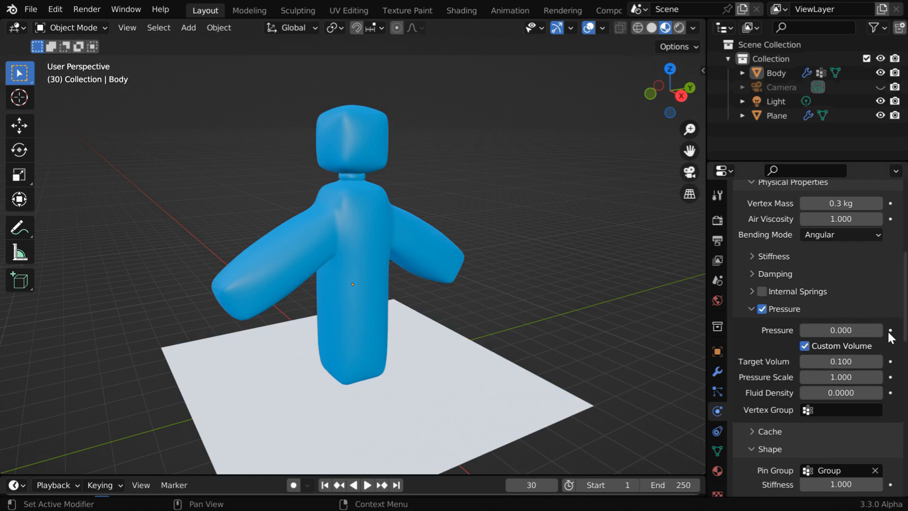
{"action": "left_click", "coordinate": [840, 330]}
{"action": "type", "text": "4.000"}
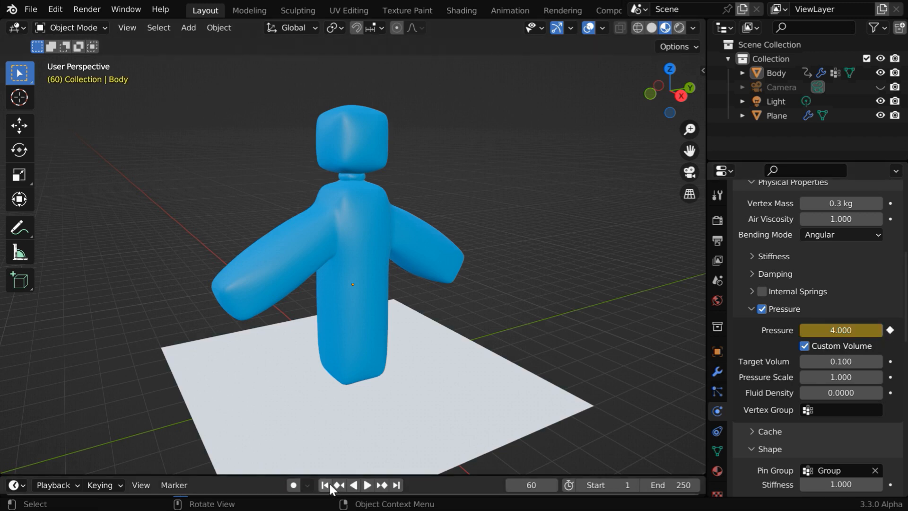
{"action": "left_click", "coordinate": [366, 485]}
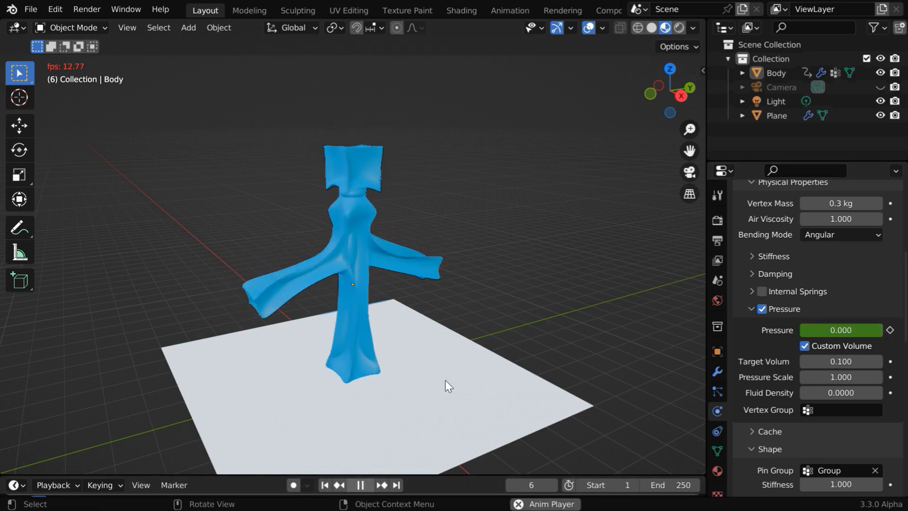
{"action": "left_click", "coordinate": [360, 484]}
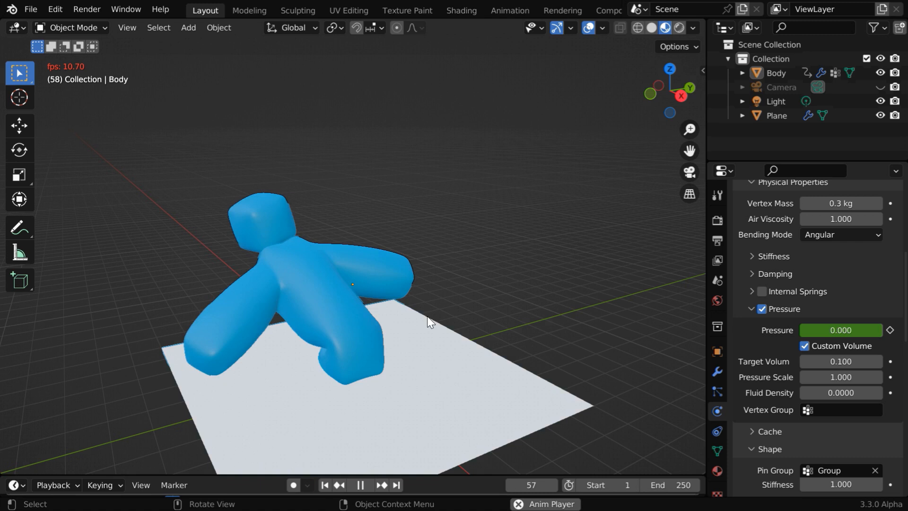
{"action": "left_click", "coordinate": [359, 484]}
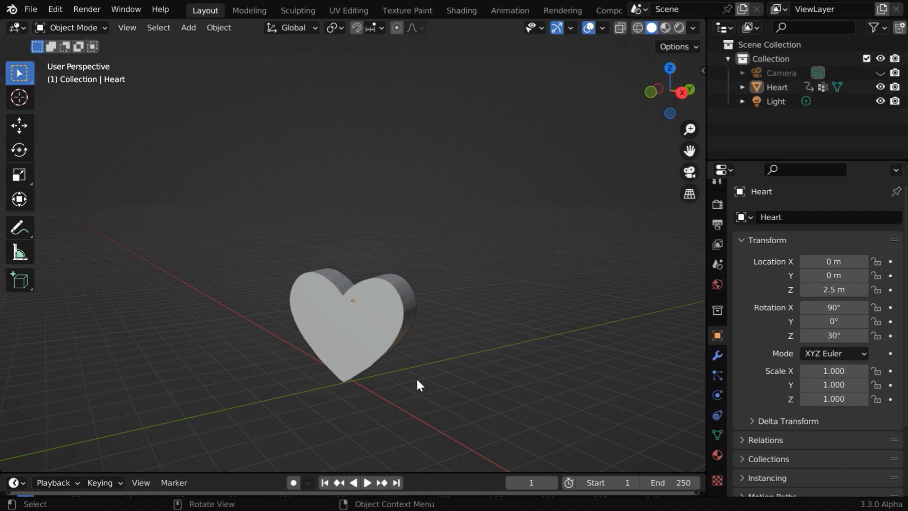
Step: Select the Heart in solid shading and give it a cloth simulation
{"action": "left_click", "coordinate": [351, 318]}
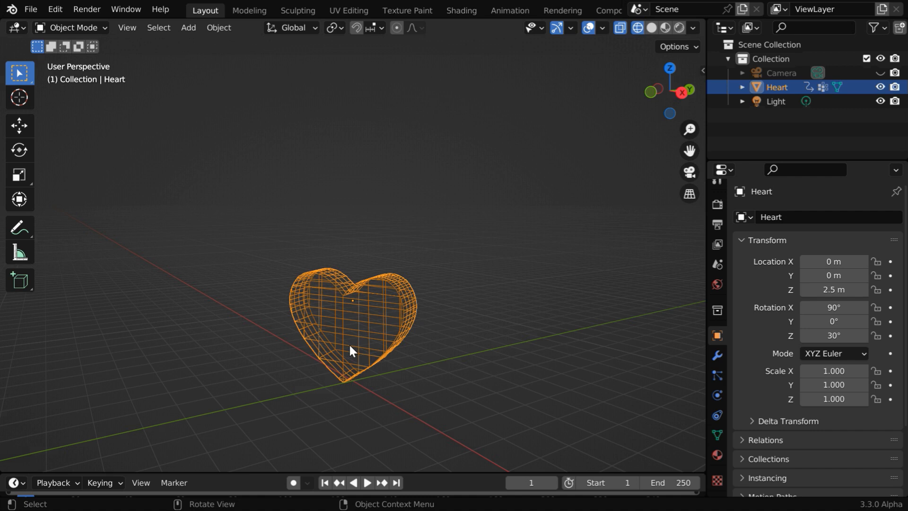
{"action": "mouse_move", "coordinate": [386, 326]}
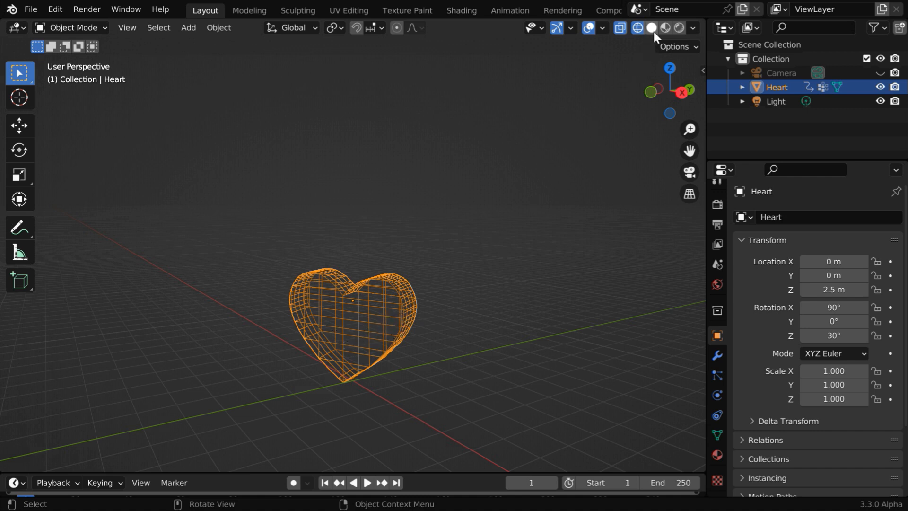
{"action": "left_click", "coordinate": [652, 28]}
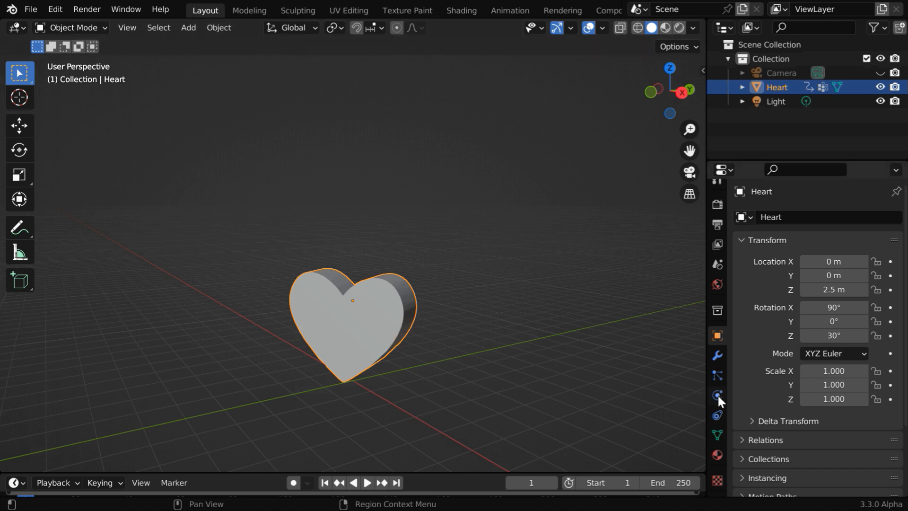
{"action": "left_click", "coordinate": [717, 394]}
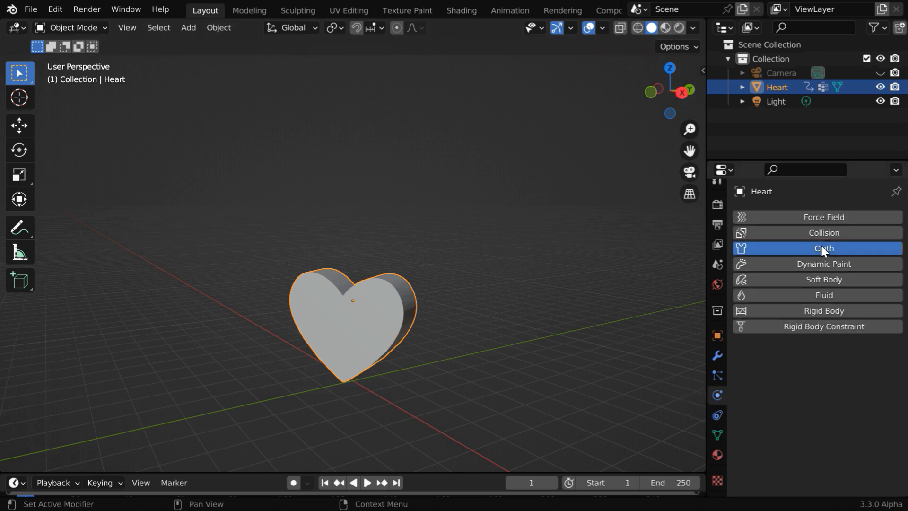
{"action": "left_click", "coordinate": [822, 248]}
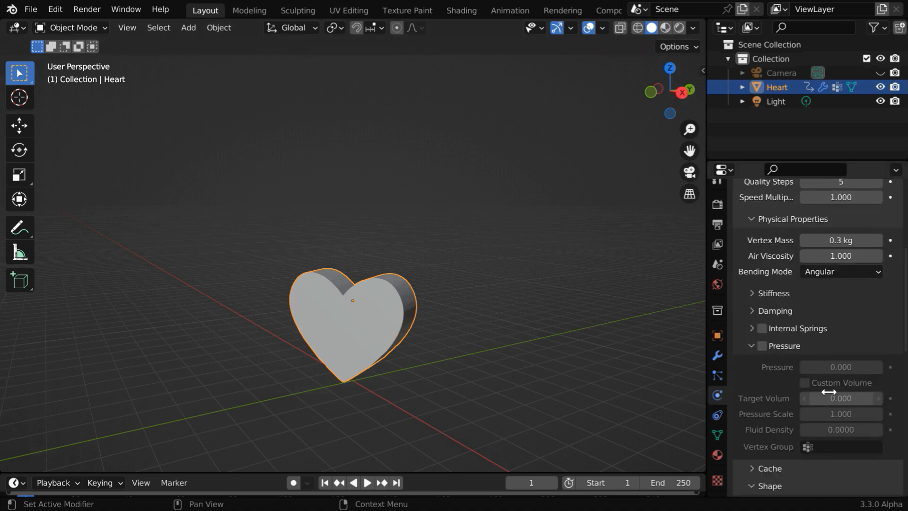
Step: Enable Heart's pressure with custom target volume 0.1 and self collisions, then play
{"action": "left_click", "coordinate": [762, 346]}
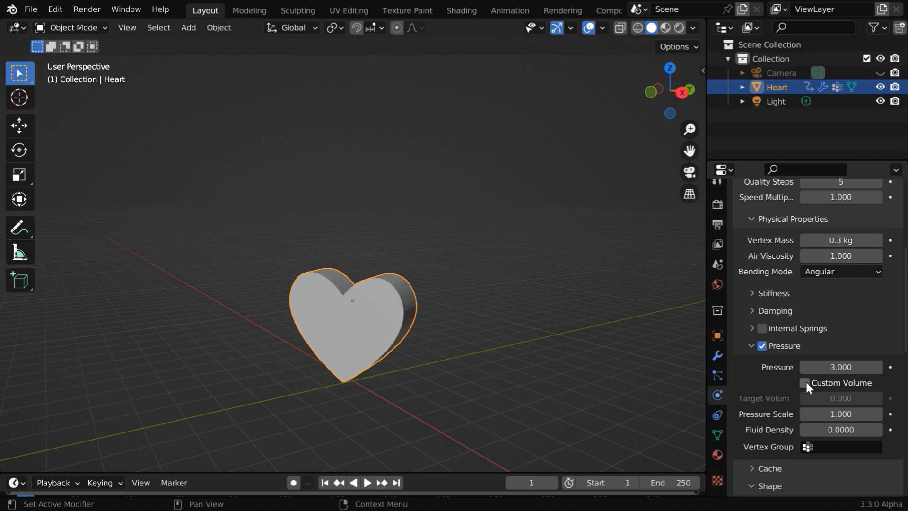
{"action": "left_click", "coordinate": [805, 382]}
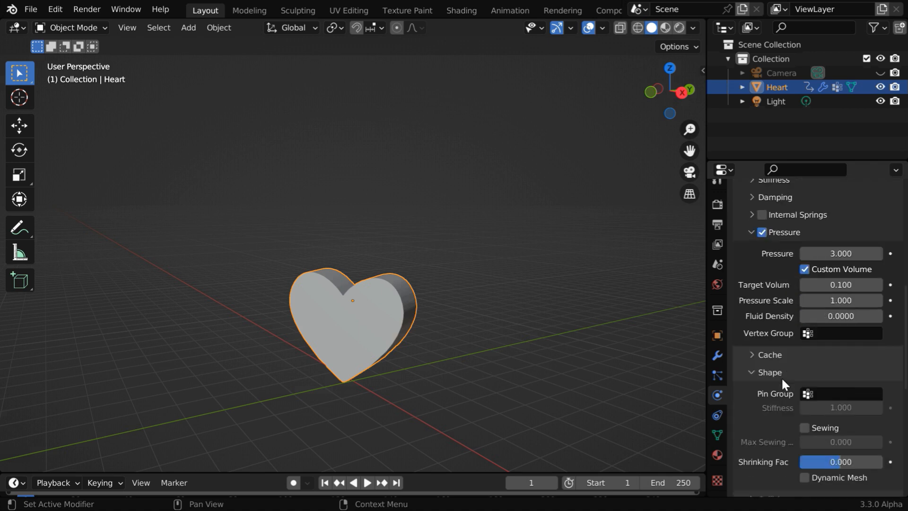
{"action": "scroll", "scroll_direction": "down", "scroll_amount": 3}
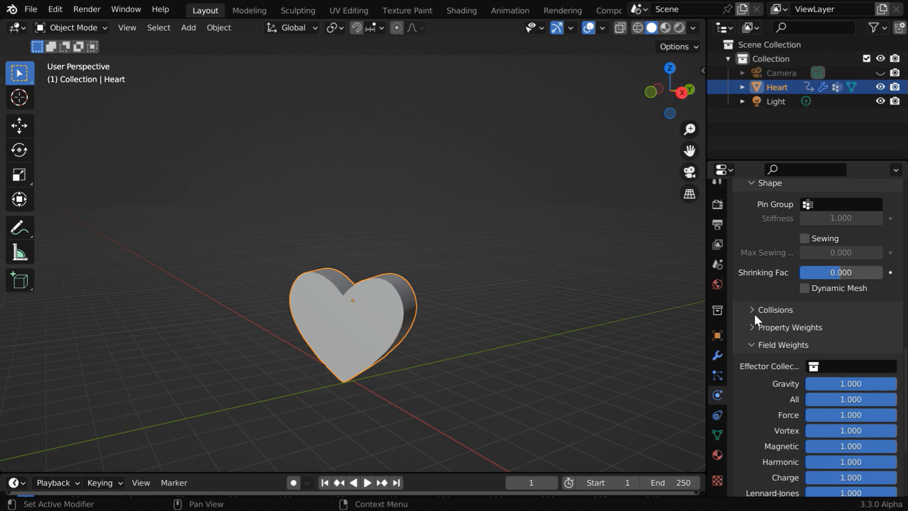
{"action": "left_click", "coordinate": [774, 309]}
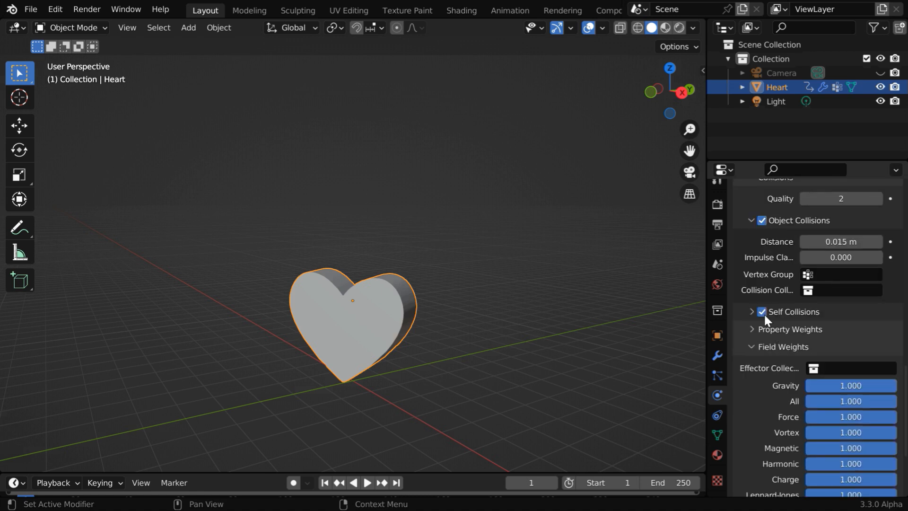
{"action": "left_click", "coordinate": [366, 482]}
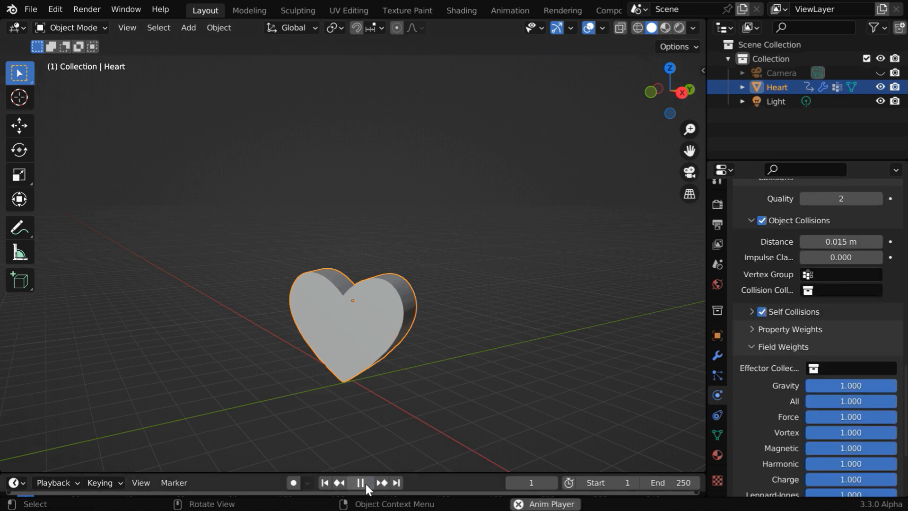
Step: Set the Heart's Gravity field weight to -0.02, test playback, and return to frame 1
{"action": "left_click", "coordinate": [359, 482]}
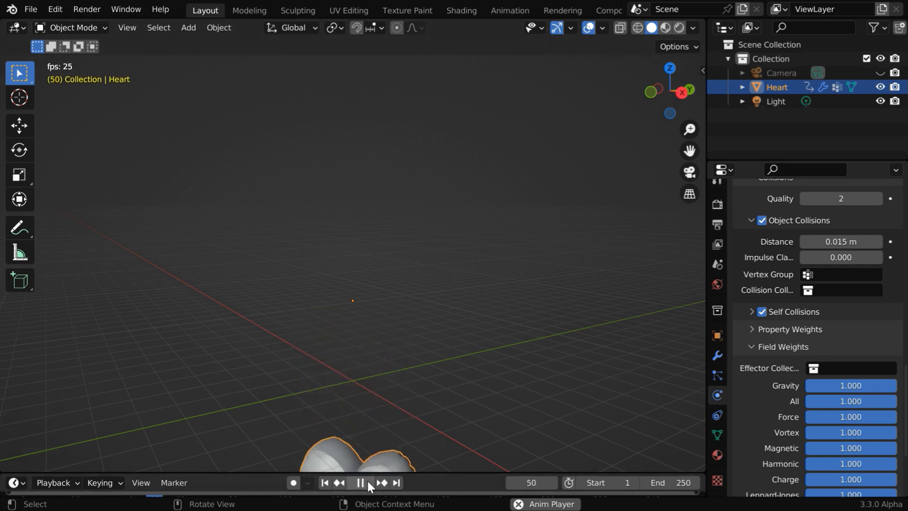
{"action": "left_click", "coordinate": [358, 482]}
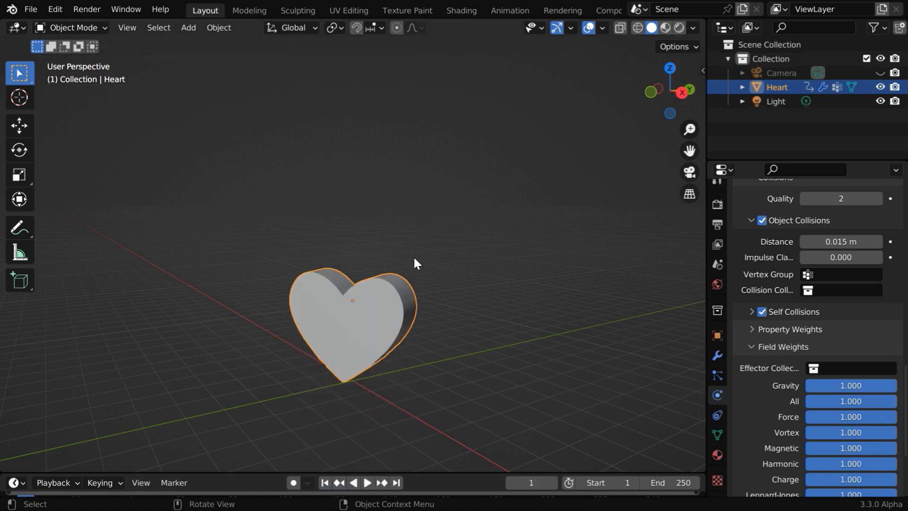
{"action": "mouse_move", "coordinate": [475, 176]}
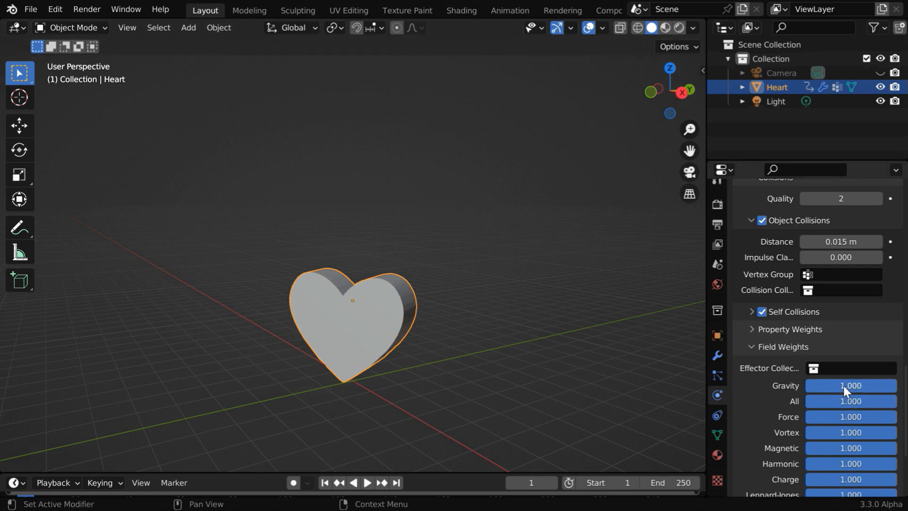
{"action": "mouse_move", "coordinate": [779, 382]}
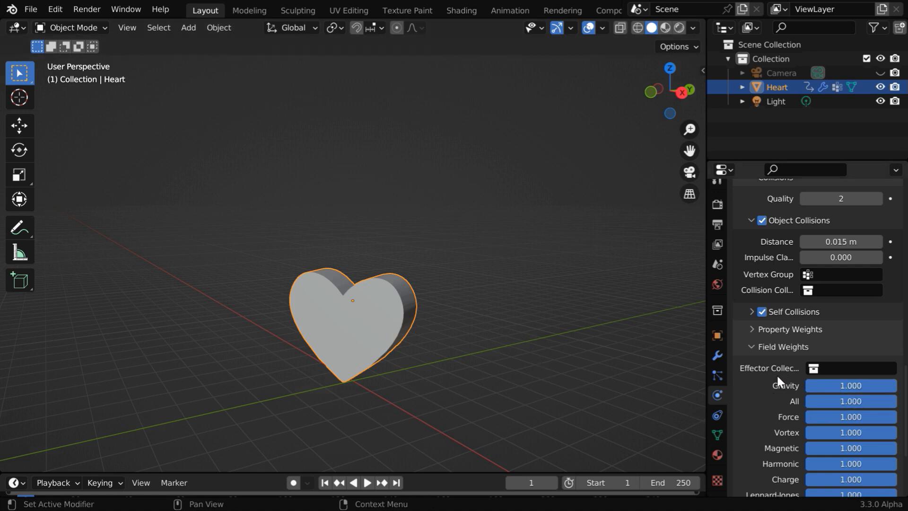
{"action": "double_click", "coordinate": [850, 384]}
{"action": "type", "text": "-0.020"}
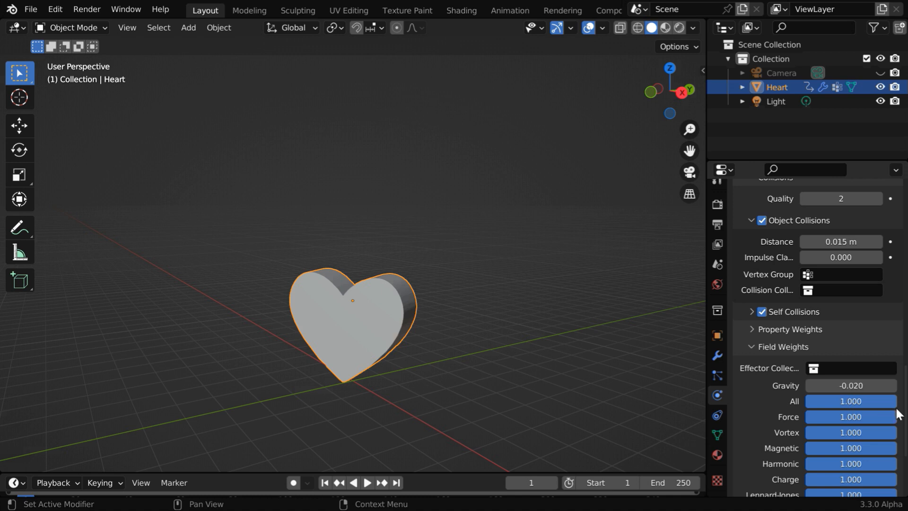
{"action": "left_click", "coordinate": [366, 482]}
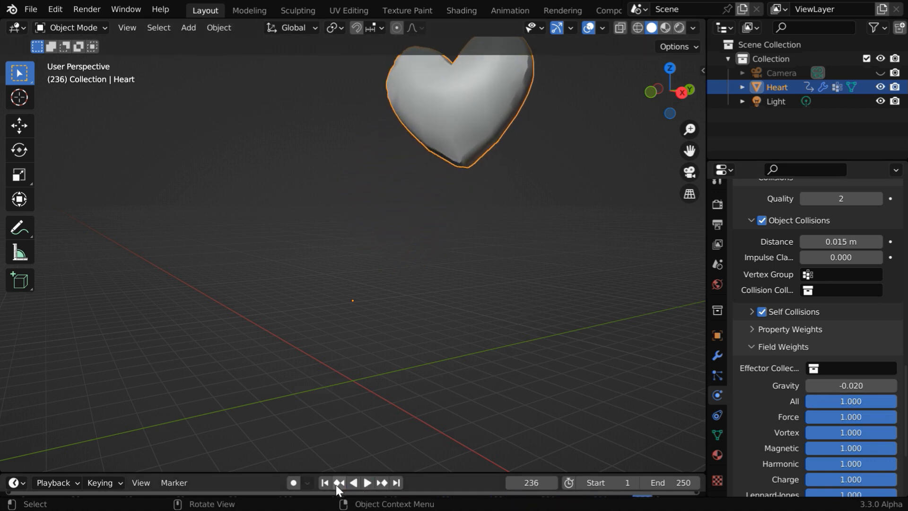
{"action": "left_click", "coordinate": [325, 482]}
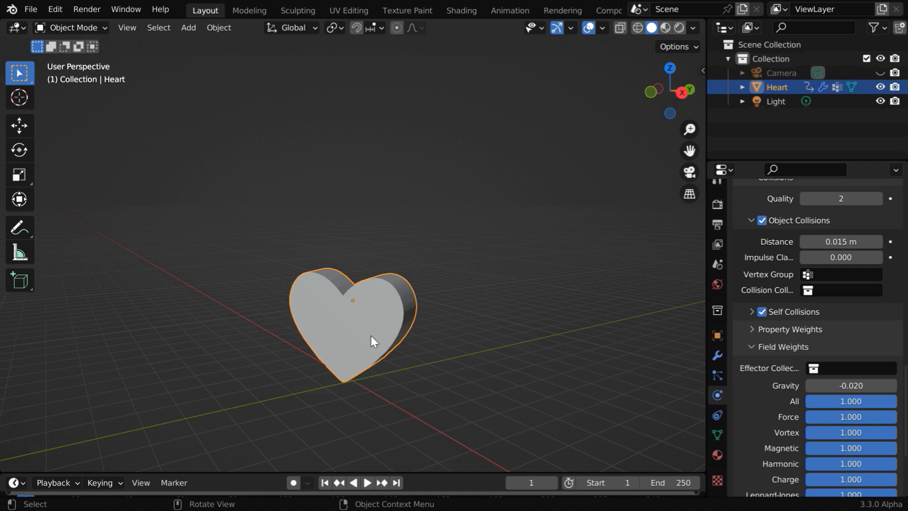
{"action": "left_click", "coordinate": [717, 356]}
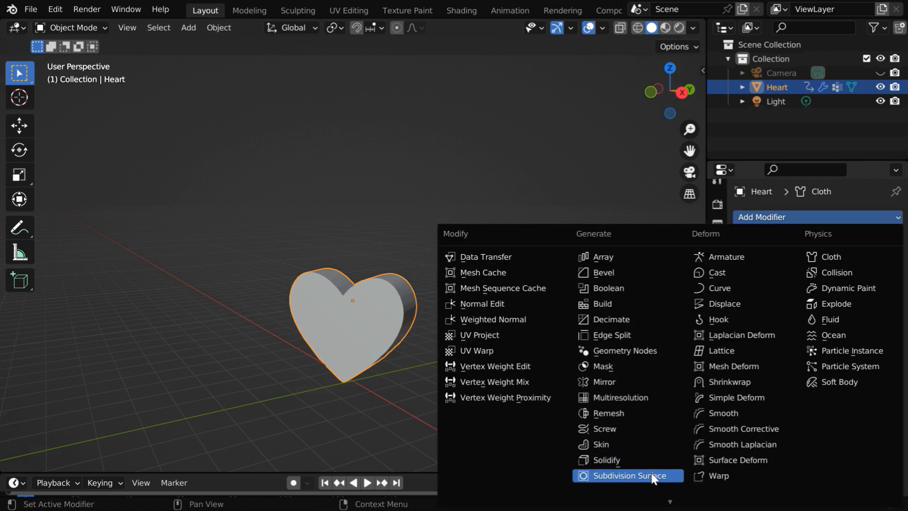
Step: Give the heart a Subdivision Surface modifier at viewport level 2 and shade it smooth
{"action": "left_click", "coordinate": [615, 475]}
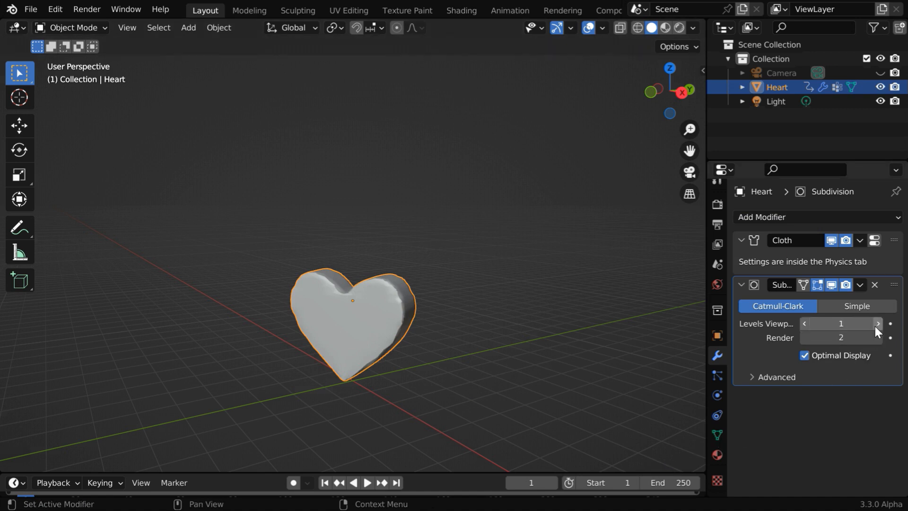
{"action": "left_click", "coordinate": [876, 323]}
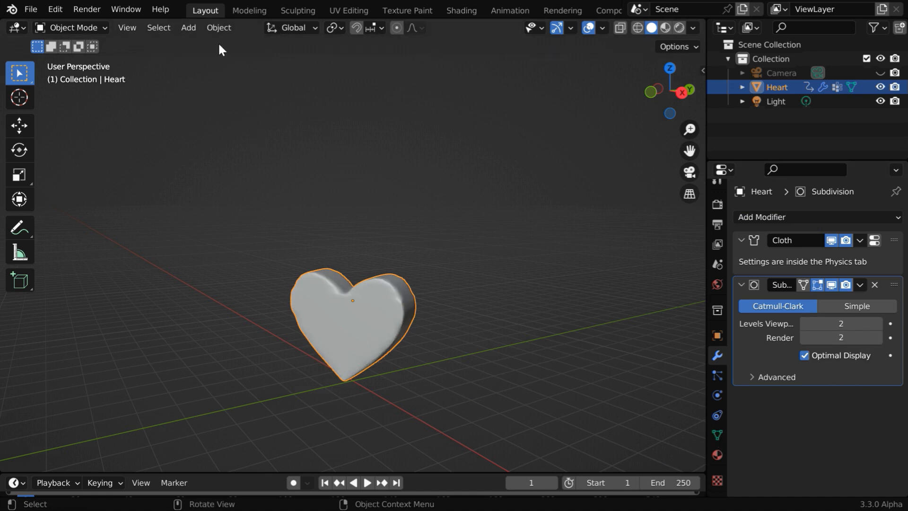
{"action": "left_click", "coordinate": [219, 27]}
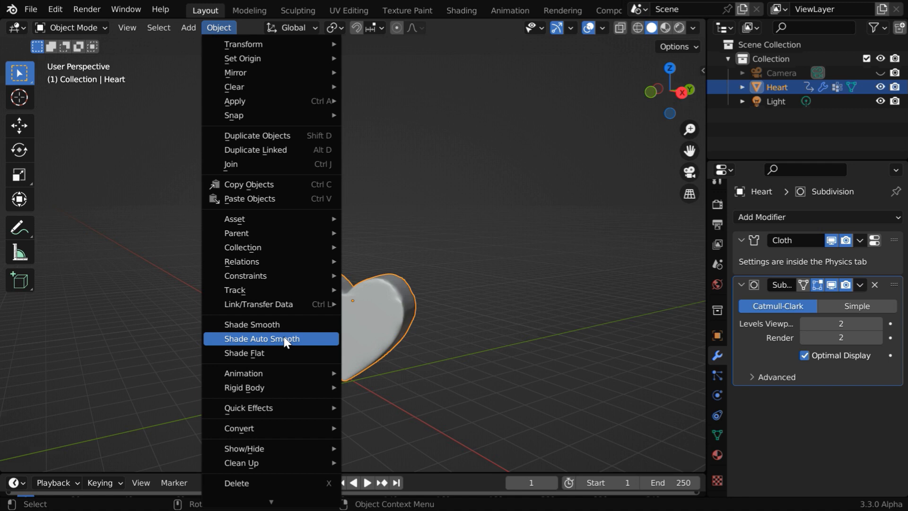
{"action": "left_click", "coordinate": [252, 325]}
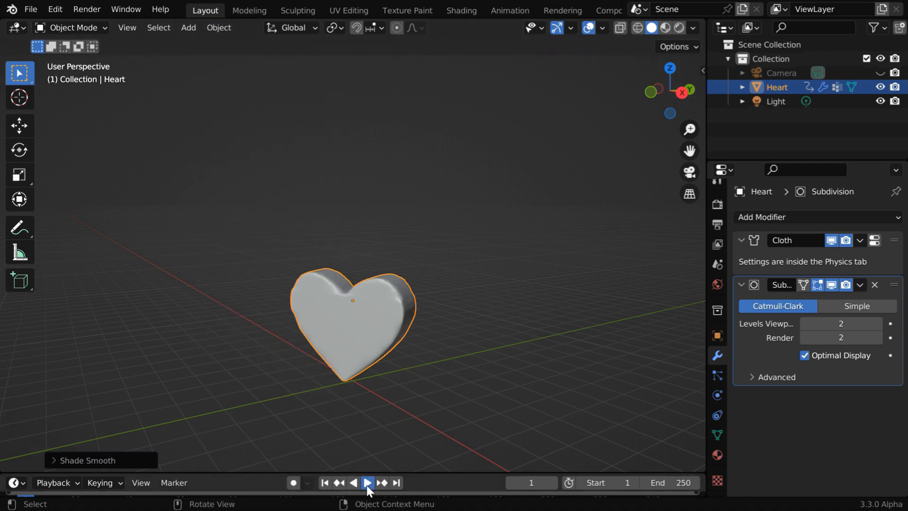
Step: Play the simulation in Material Preview to see the red heart, then stop and rewind to frame one
{"action": "left_click", "coordinate": [365, 482]}
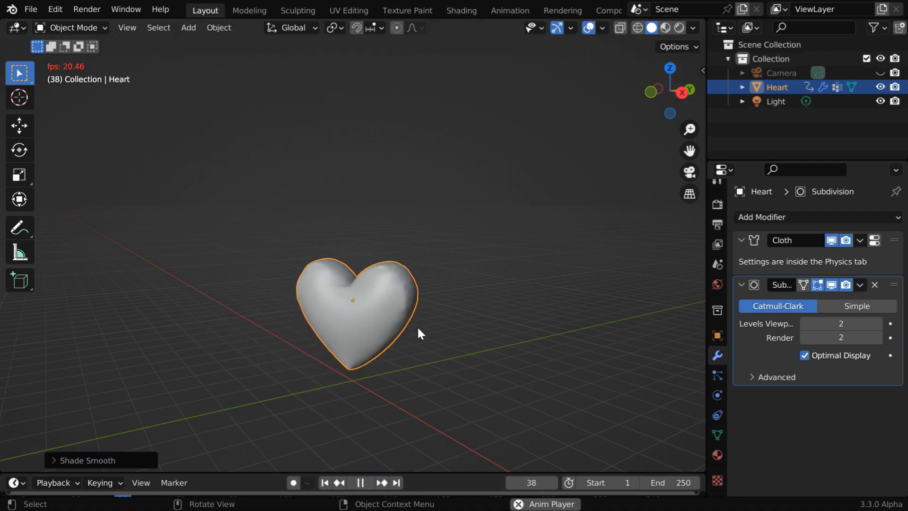
{"action": "left_click", "coordinate": [666, 27]}
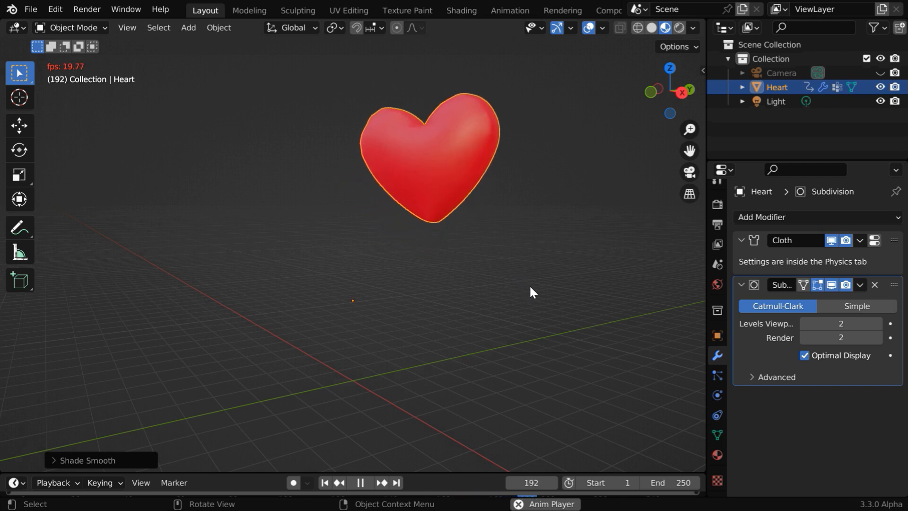
{"action": "left_click", "coordinate": [359, 482]}
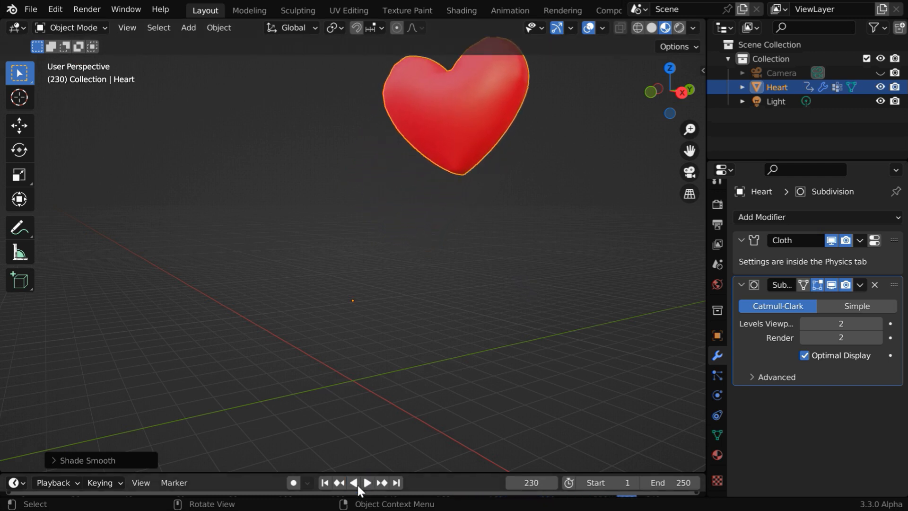
{"action": "left_click", "coordinate": [324, 483]}
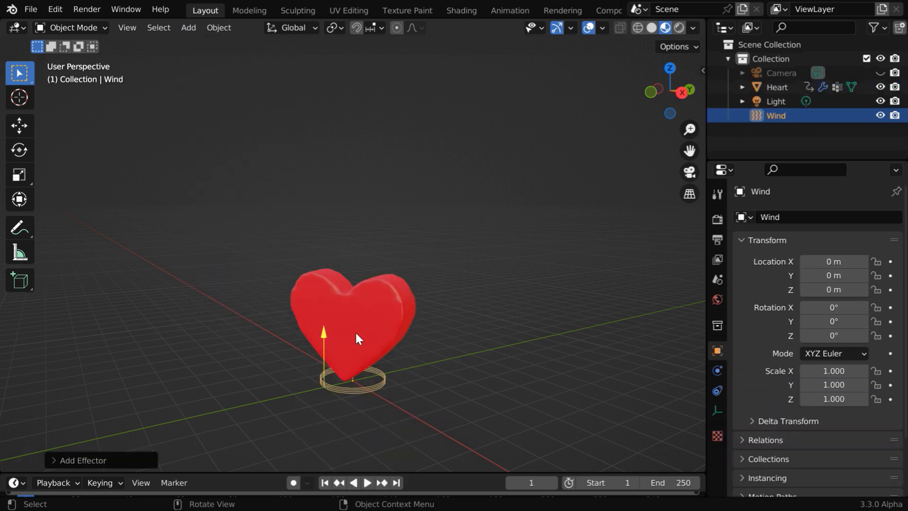
{"action": "mouse_move", "coordinate": [573, 246]}
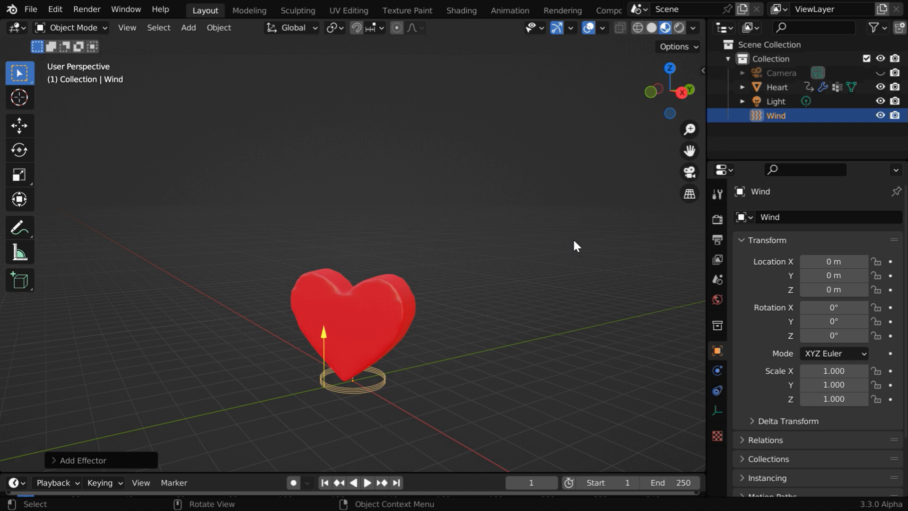
{"action": "mouse_move", "coordinate": [476, 218]}
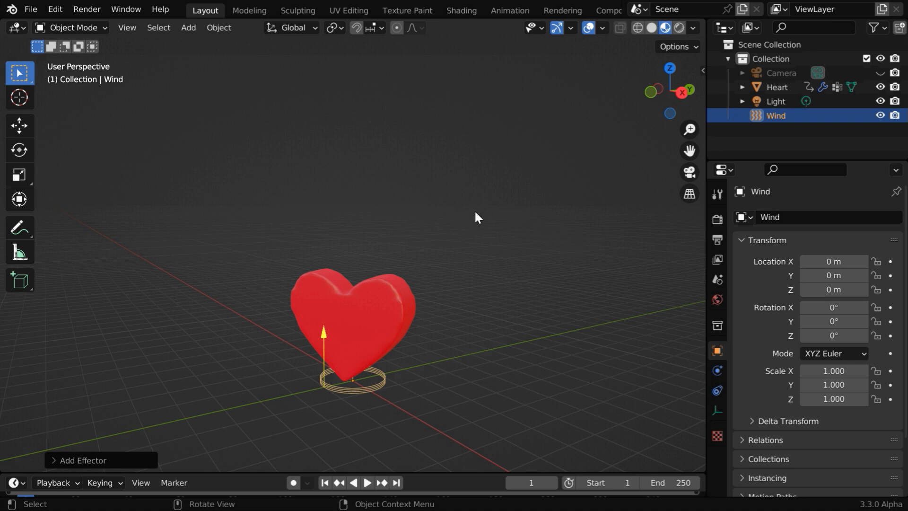
Step: Move the Wind force field up beside the heart, angled toward it (X 58.3°, Z -40.1°)
{"action": "left_click", "coordinate": [19, 126]}
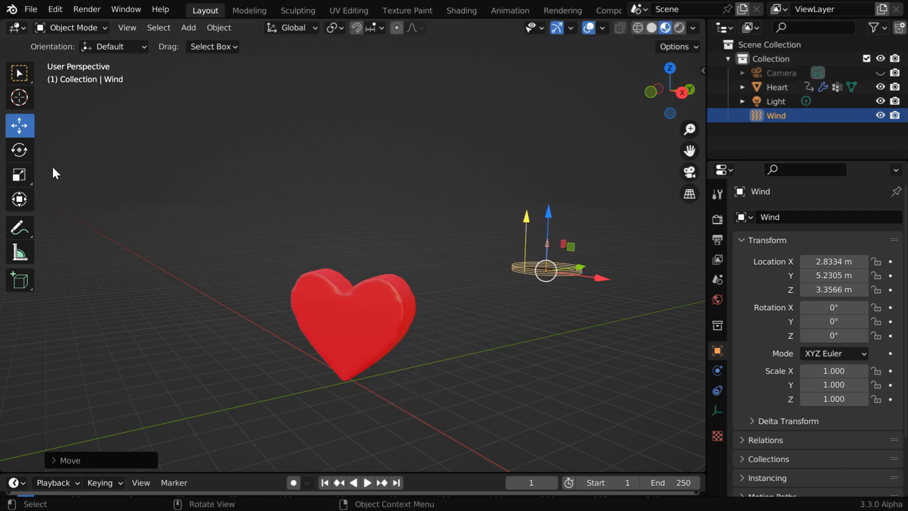
{"action": "left_click", "coordinate": [19, 150]}
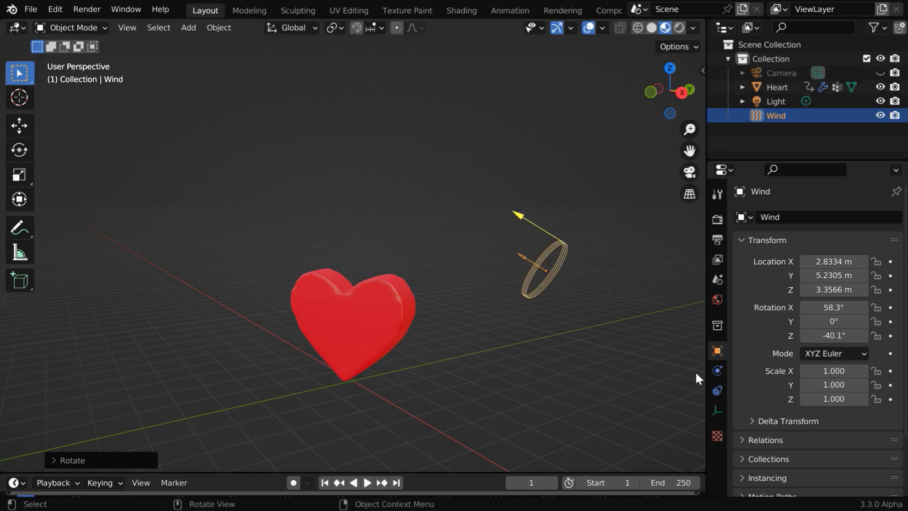
Step: Set the Wind field's Strength to 40 in Physics settings and play the simulation
{"action": "left_click", "coordinate": [716, 370]}
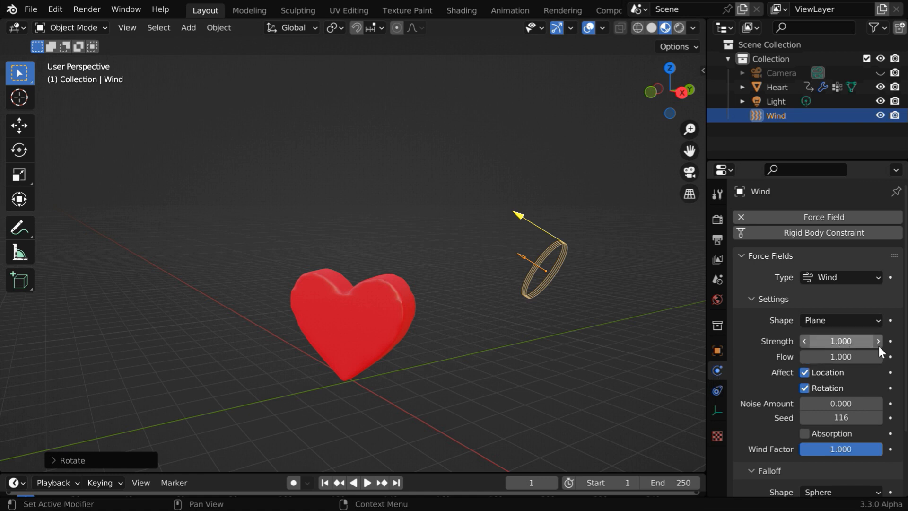
{"action": "double_click", "coordinate": [840, 341]}
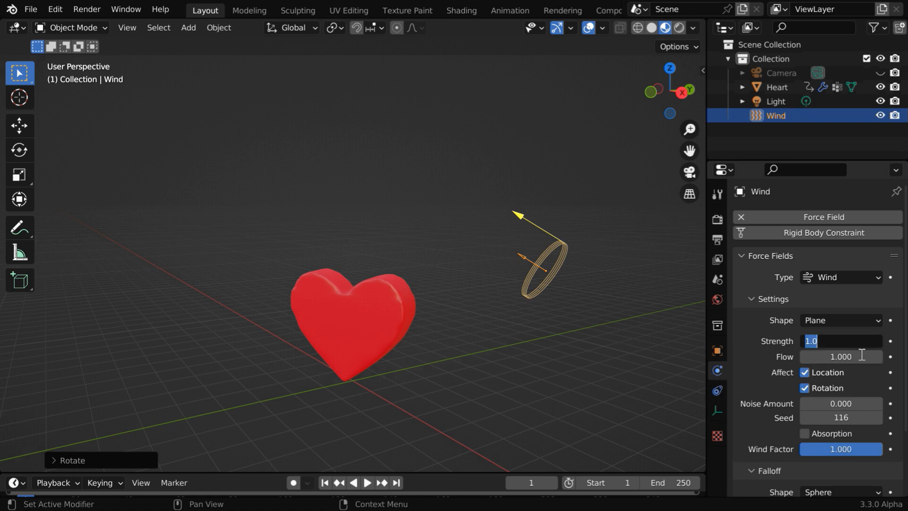
{"action": "type", "text": "40"}
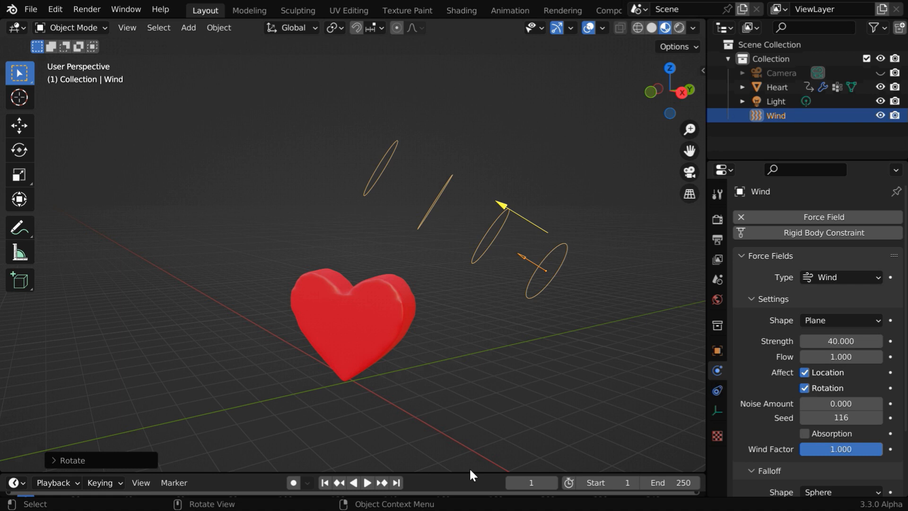
{"action": "left_click", "coordinate": [366, 482]}
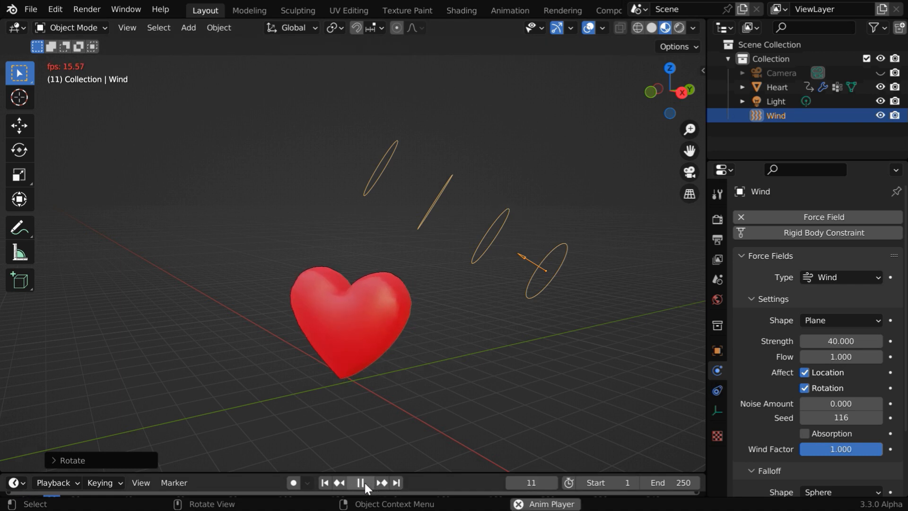